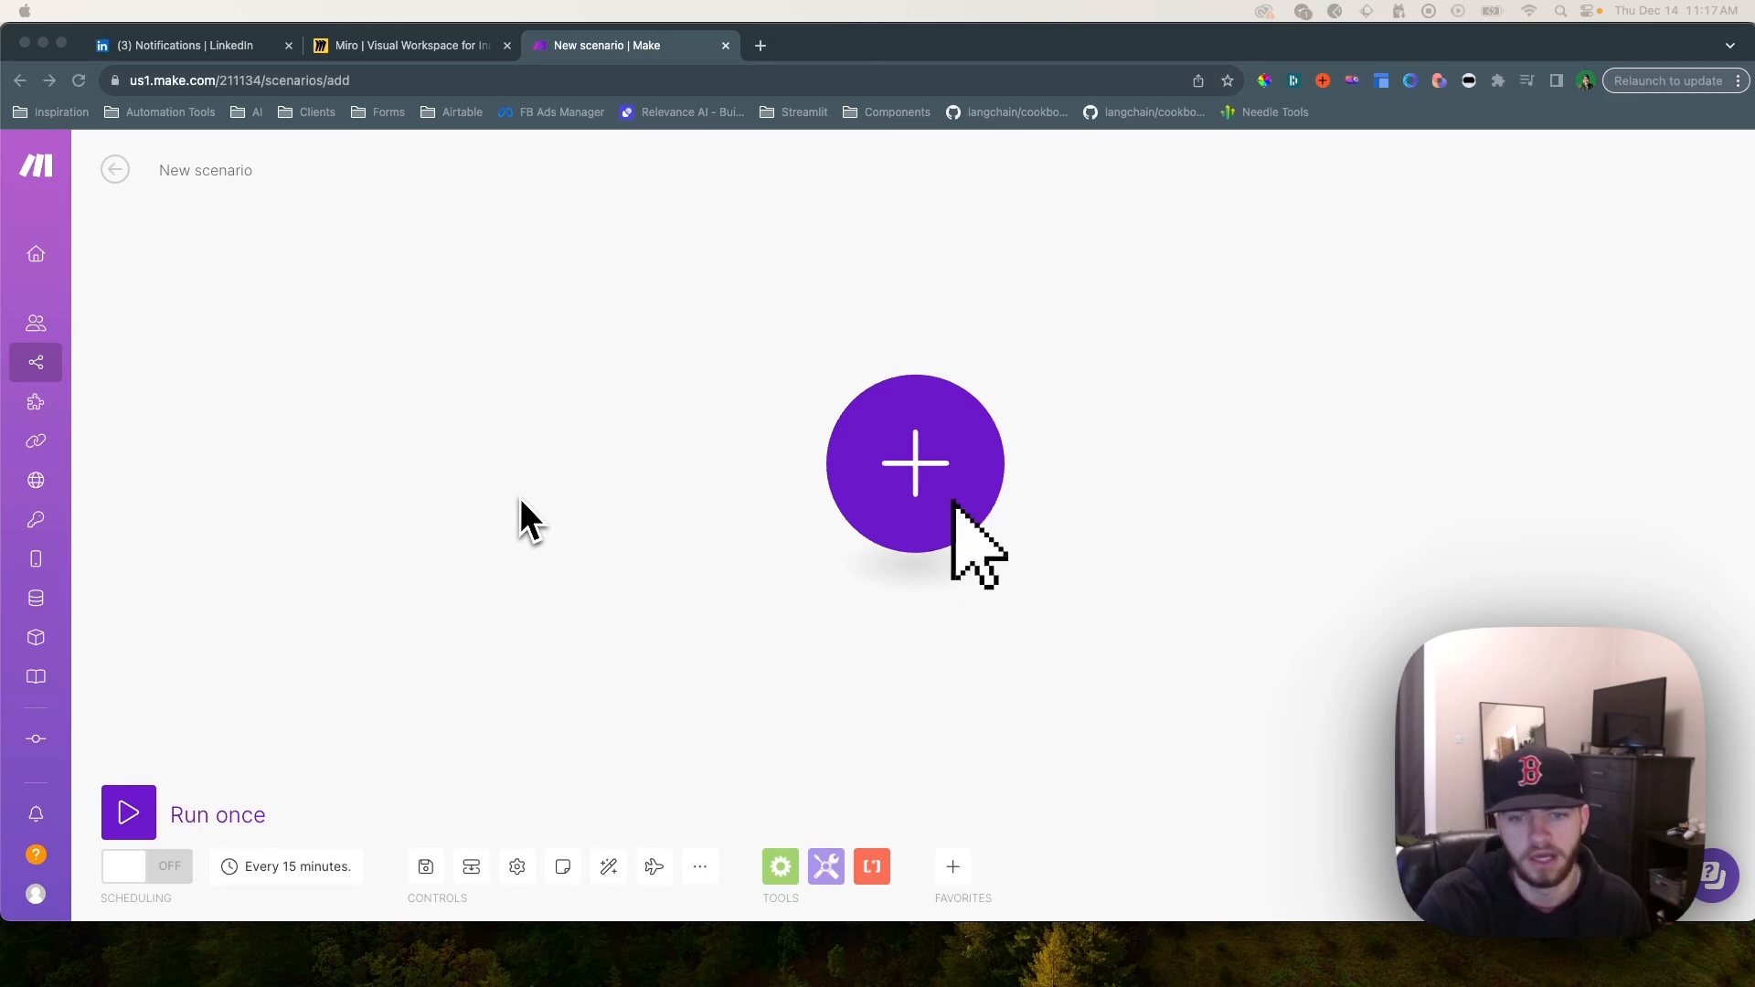
# Add a Tools Set variable module named Story Context with value 'a yeti in a hotel'
pyautogui.click(914, 466)
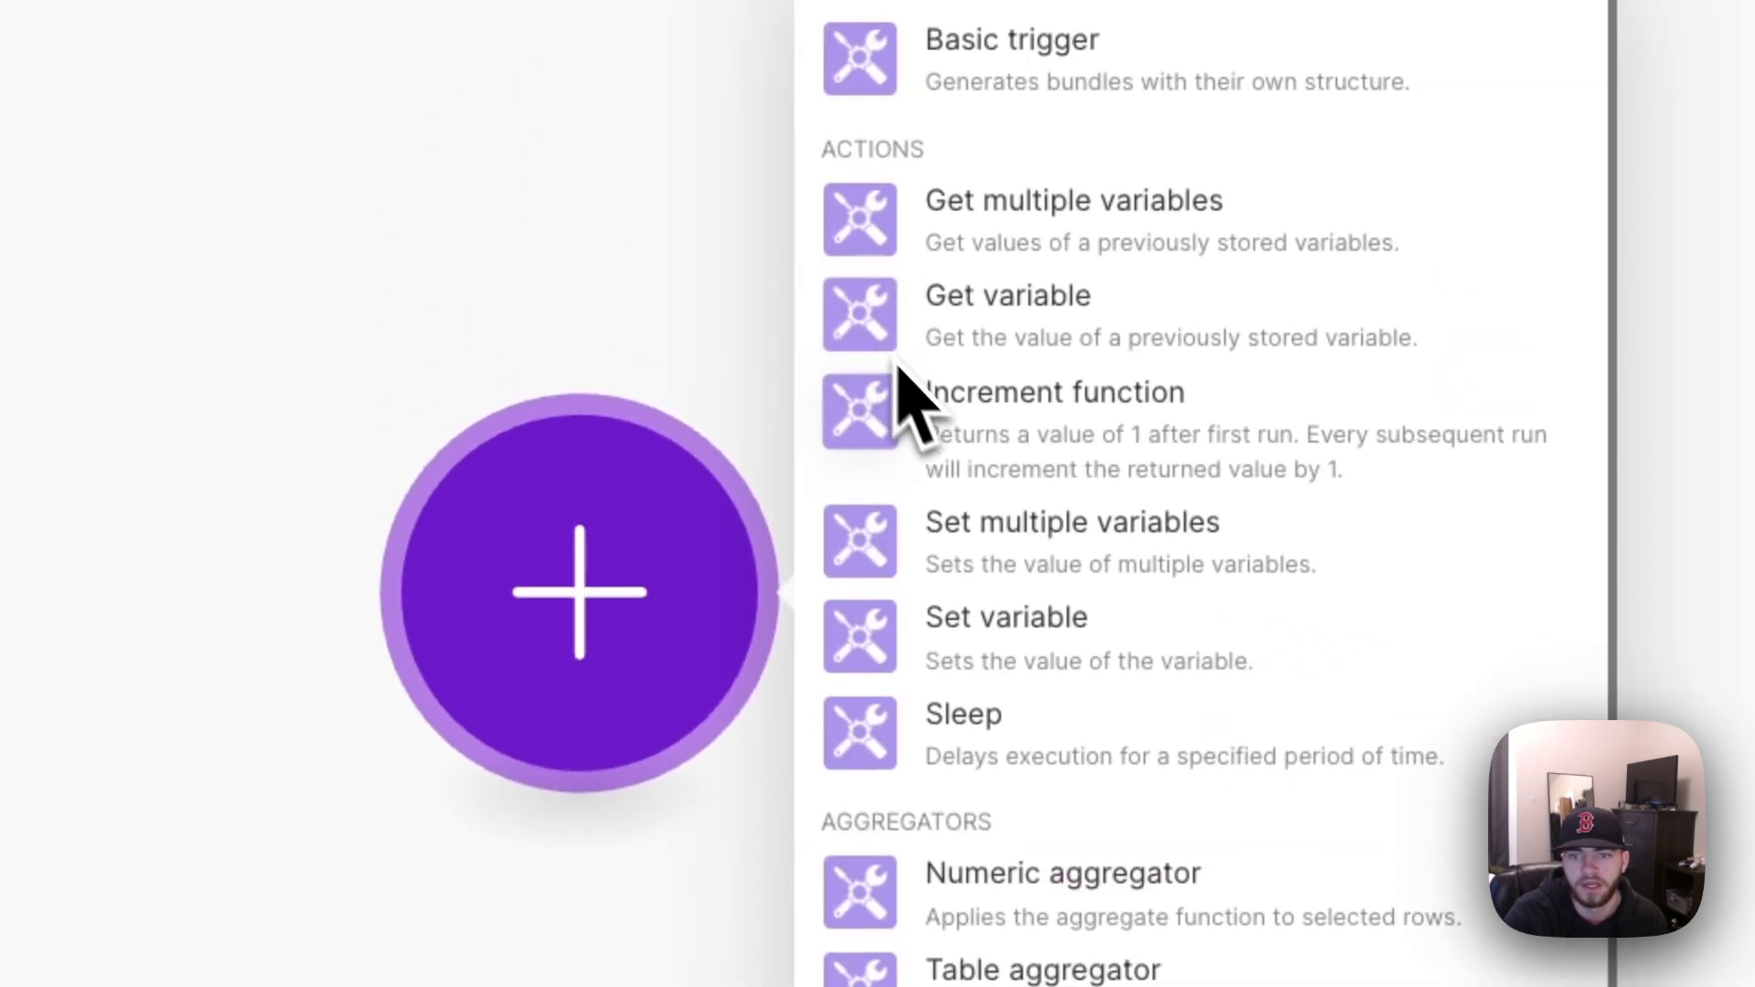
pyautogui.click(1007, 616)
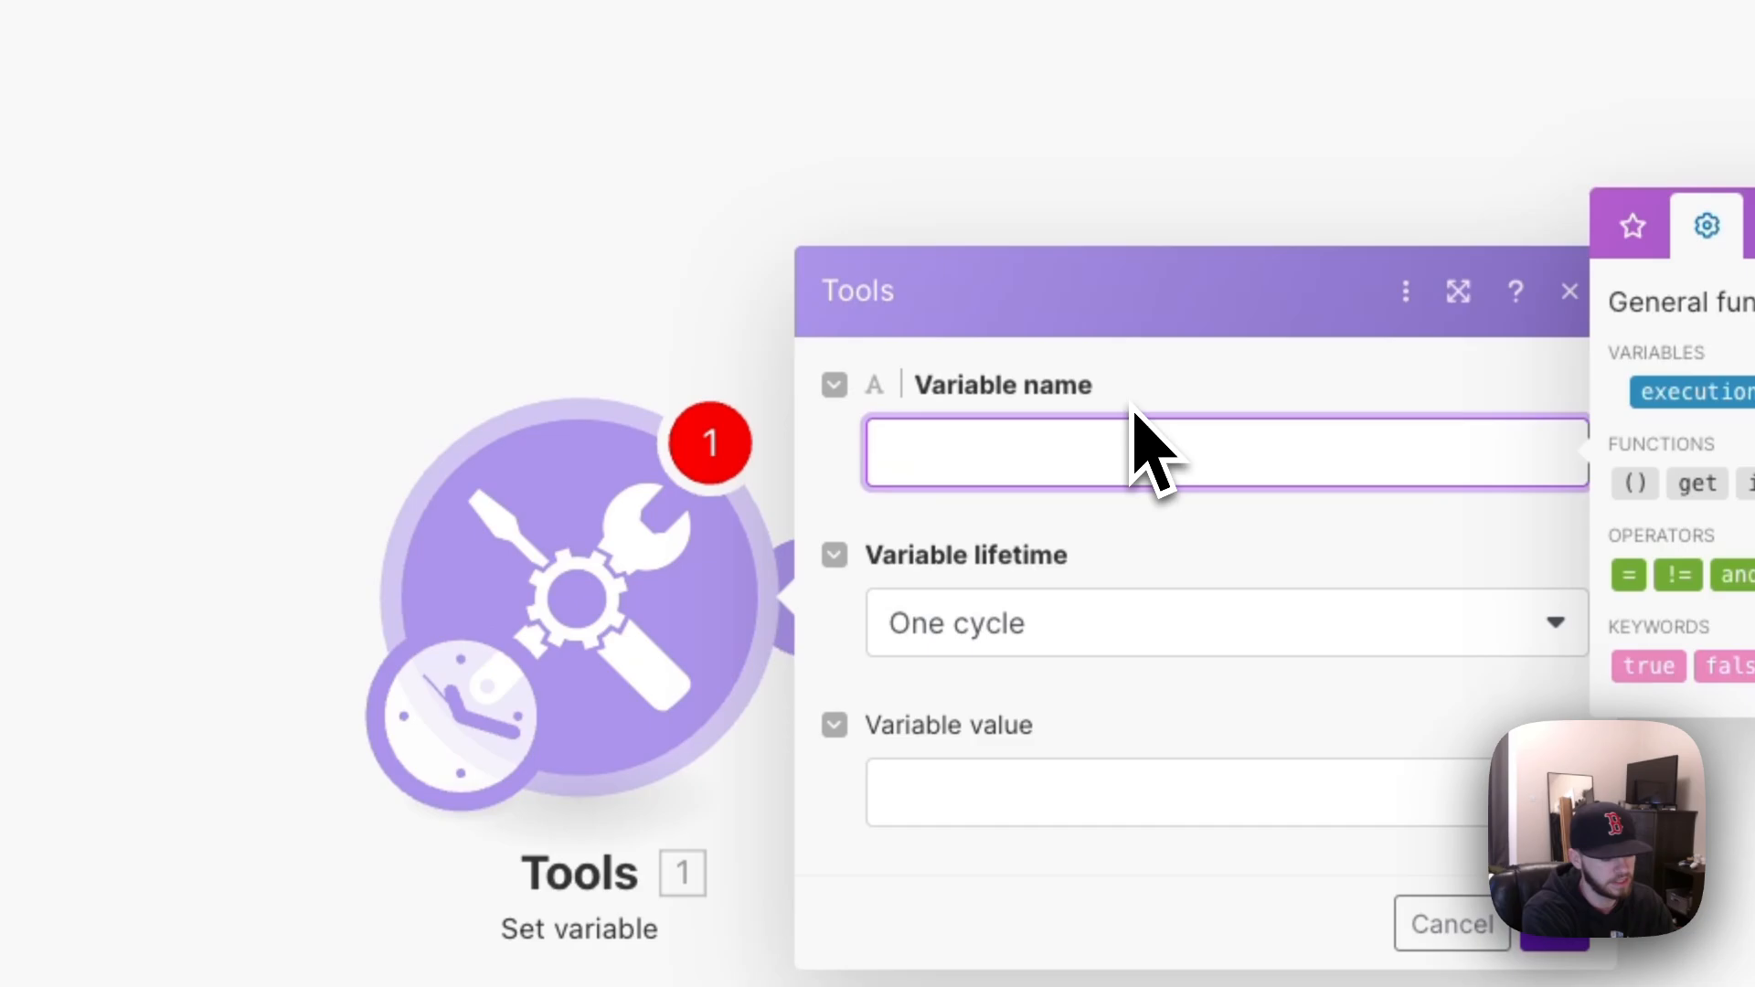
pyautogui.write('Story Context')
pyautogui.click(1228, 792)
pyautogui.write('a yeti in')
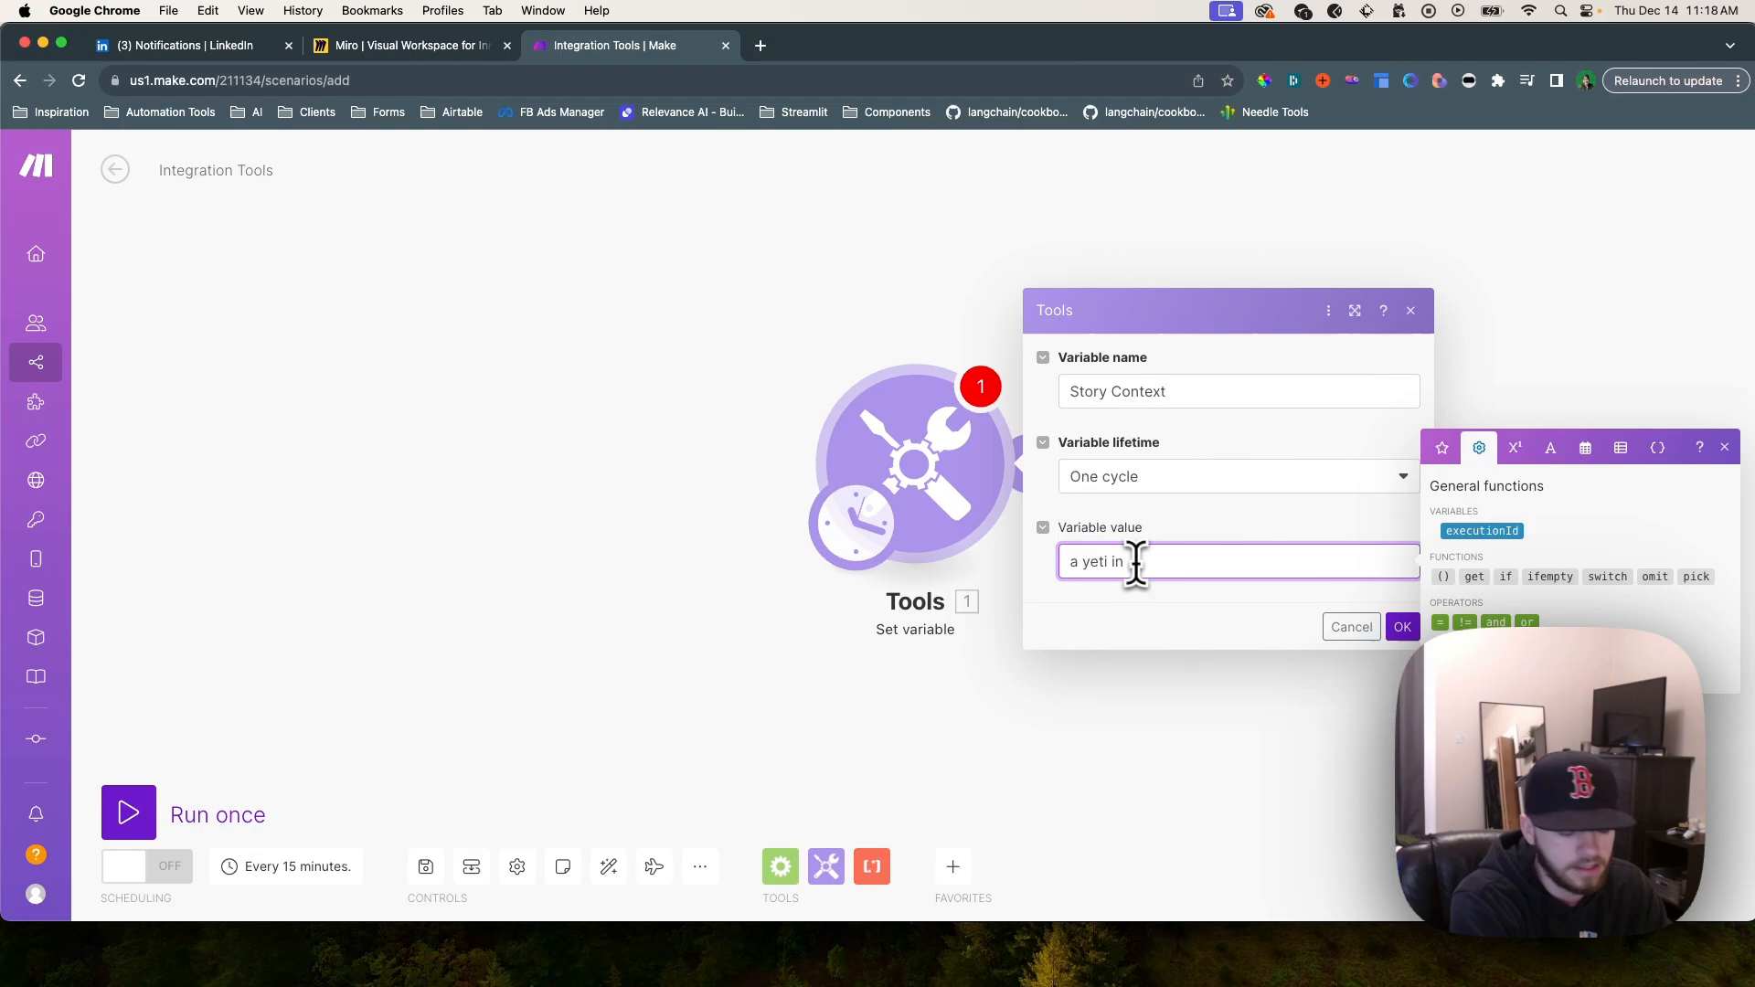
pyautogui.write('hotel')
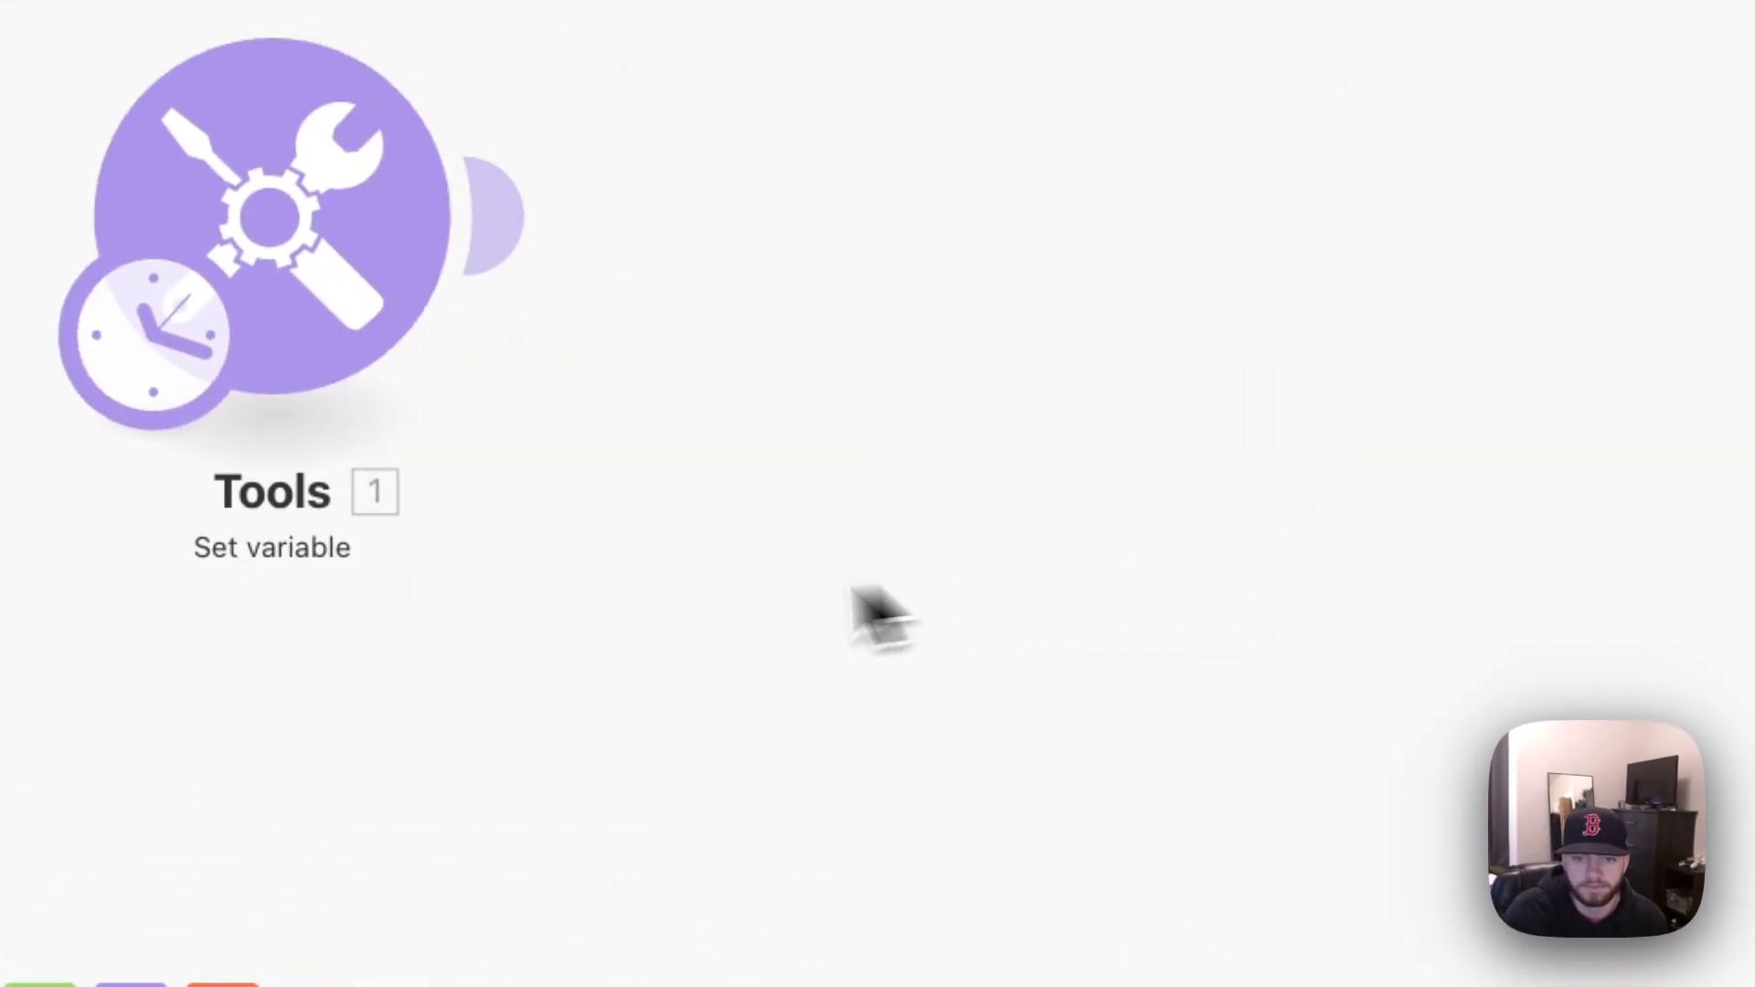
# Add an OpenAI Create a Chat Completion module after Tools, using the gpt-4 model
pyautogui.click(1076, 319)
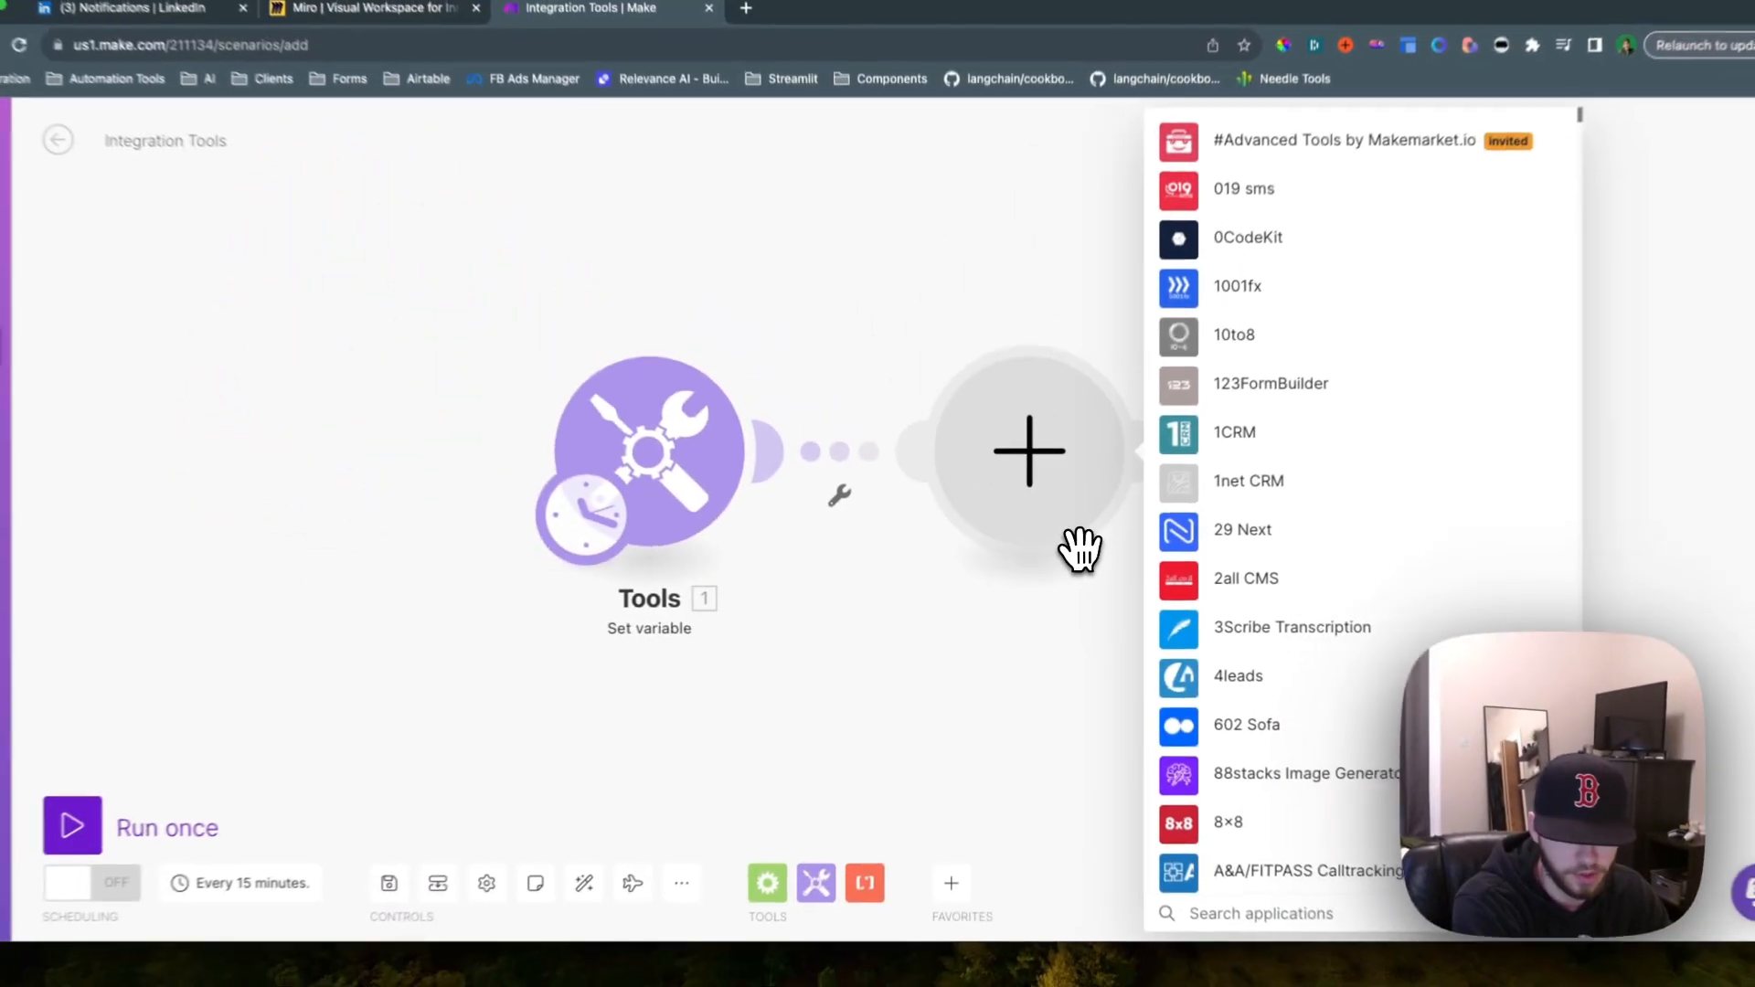
pyautogui.write('o')
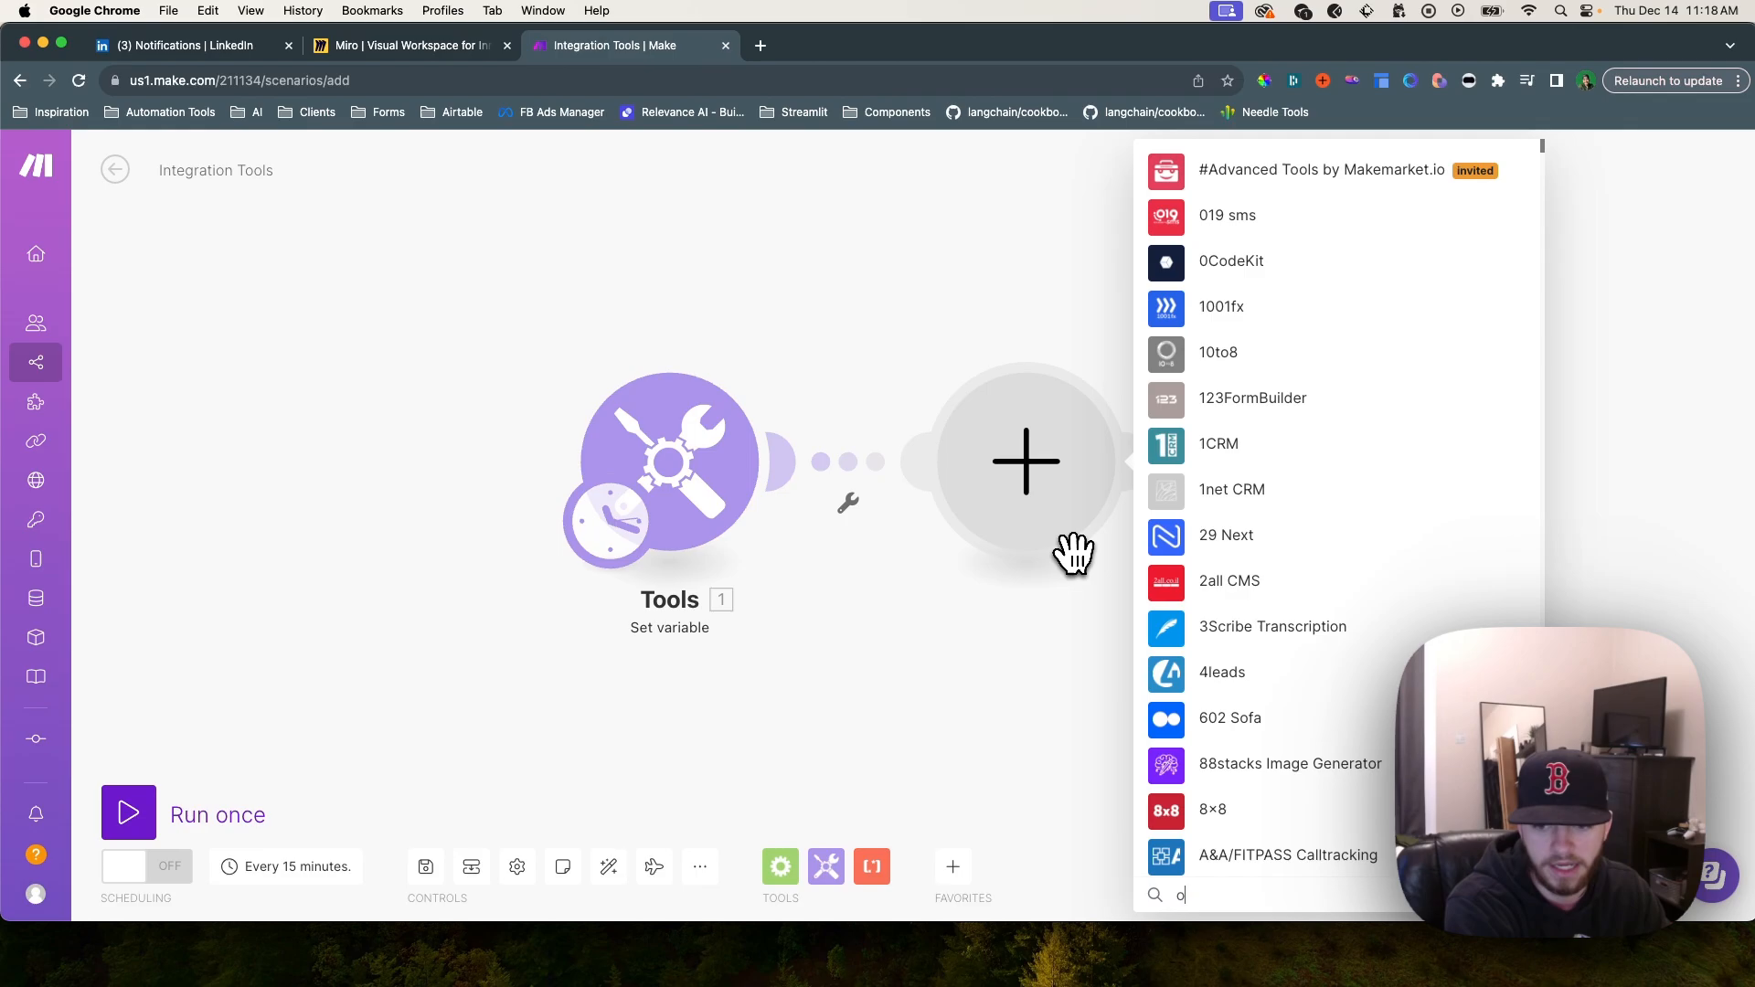
pyautogui.write('penai')
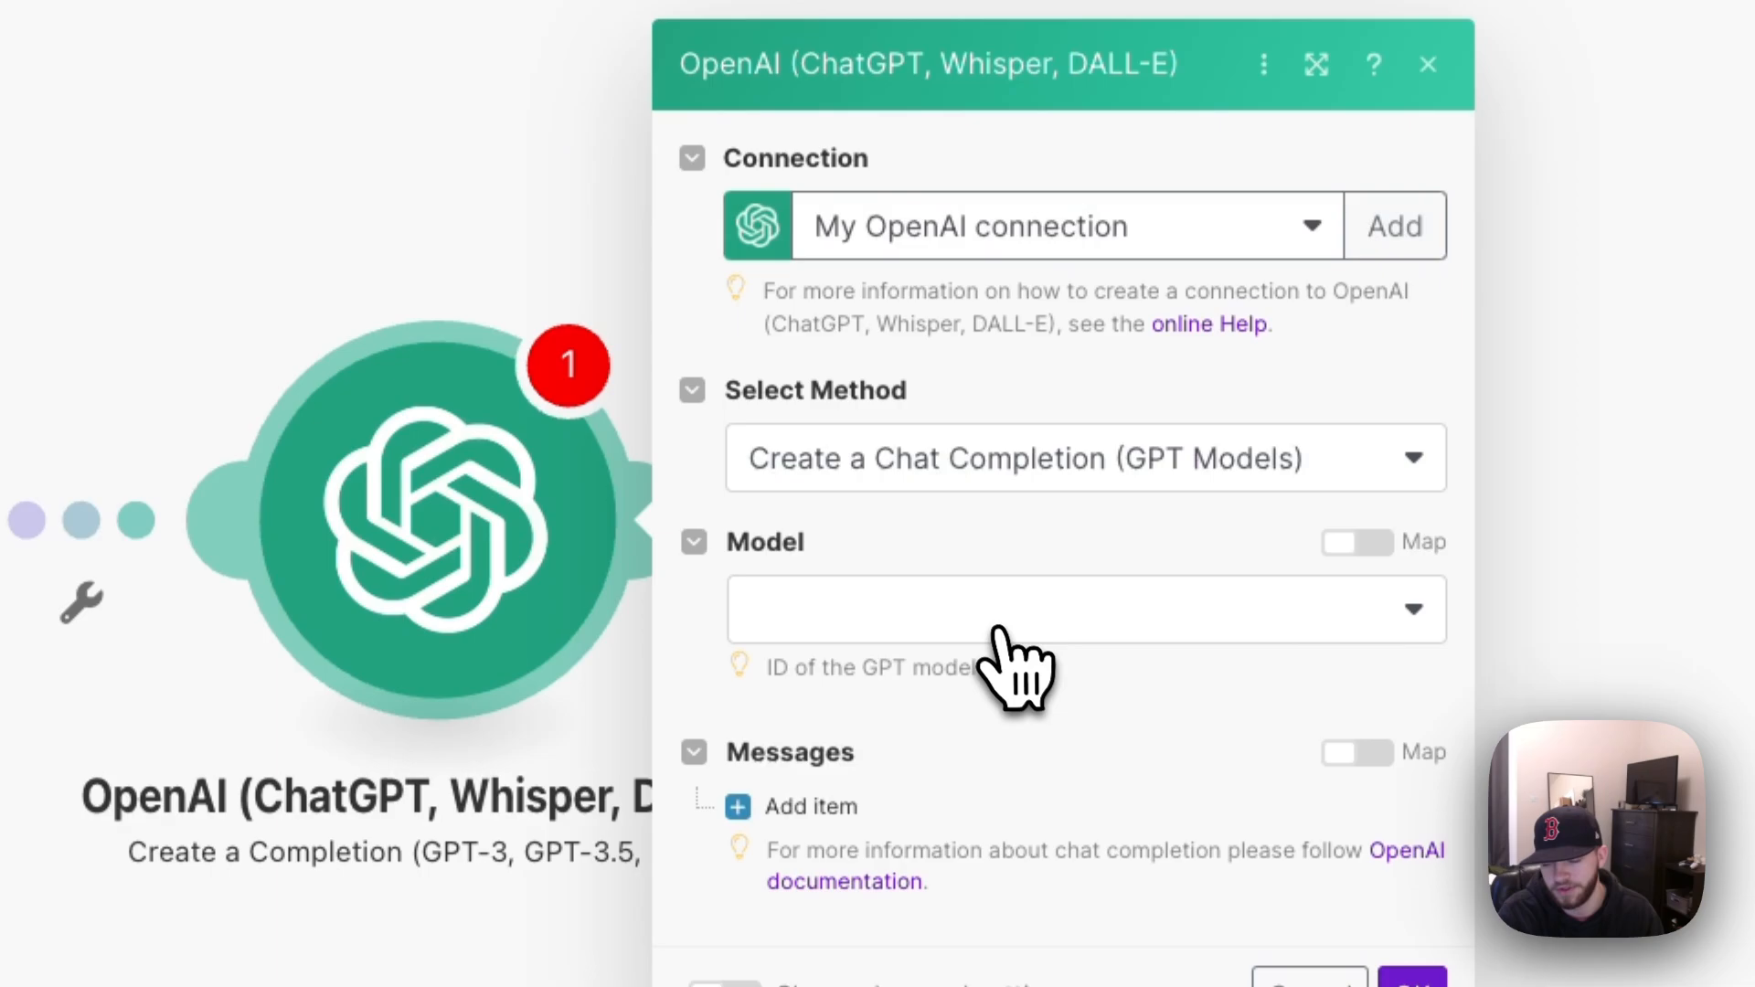
pyautogui.click(1083, 609)
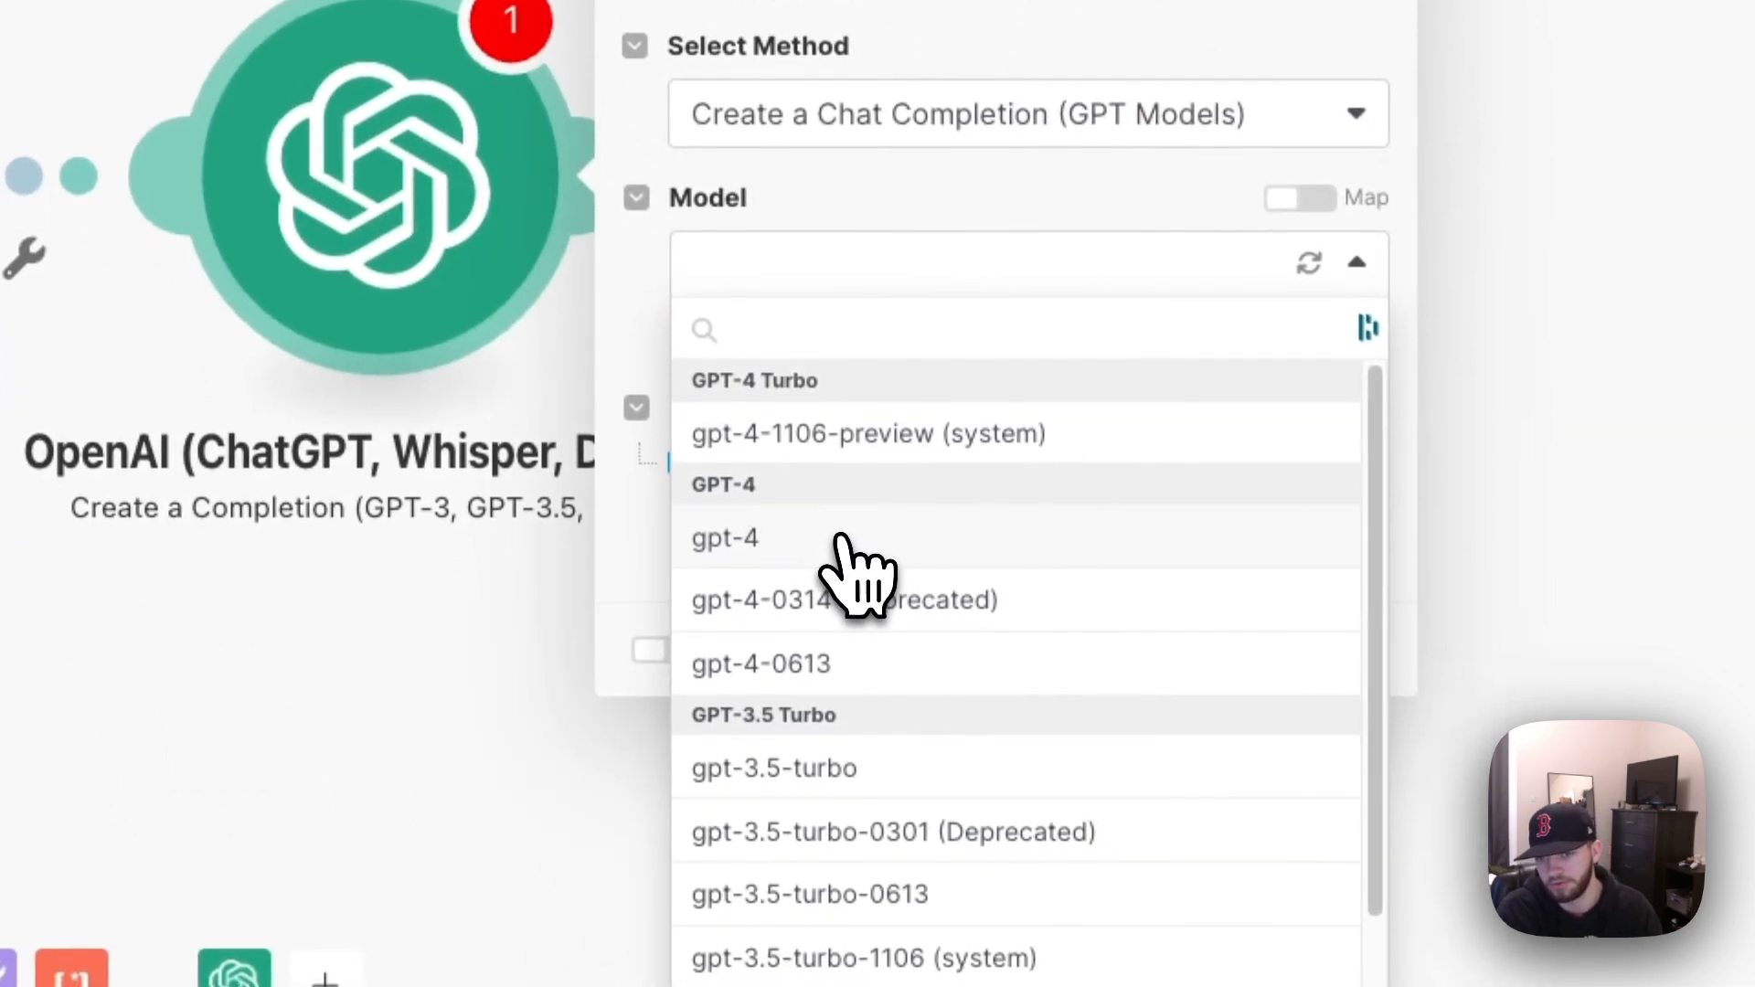
pyautogui.click(724, 538)
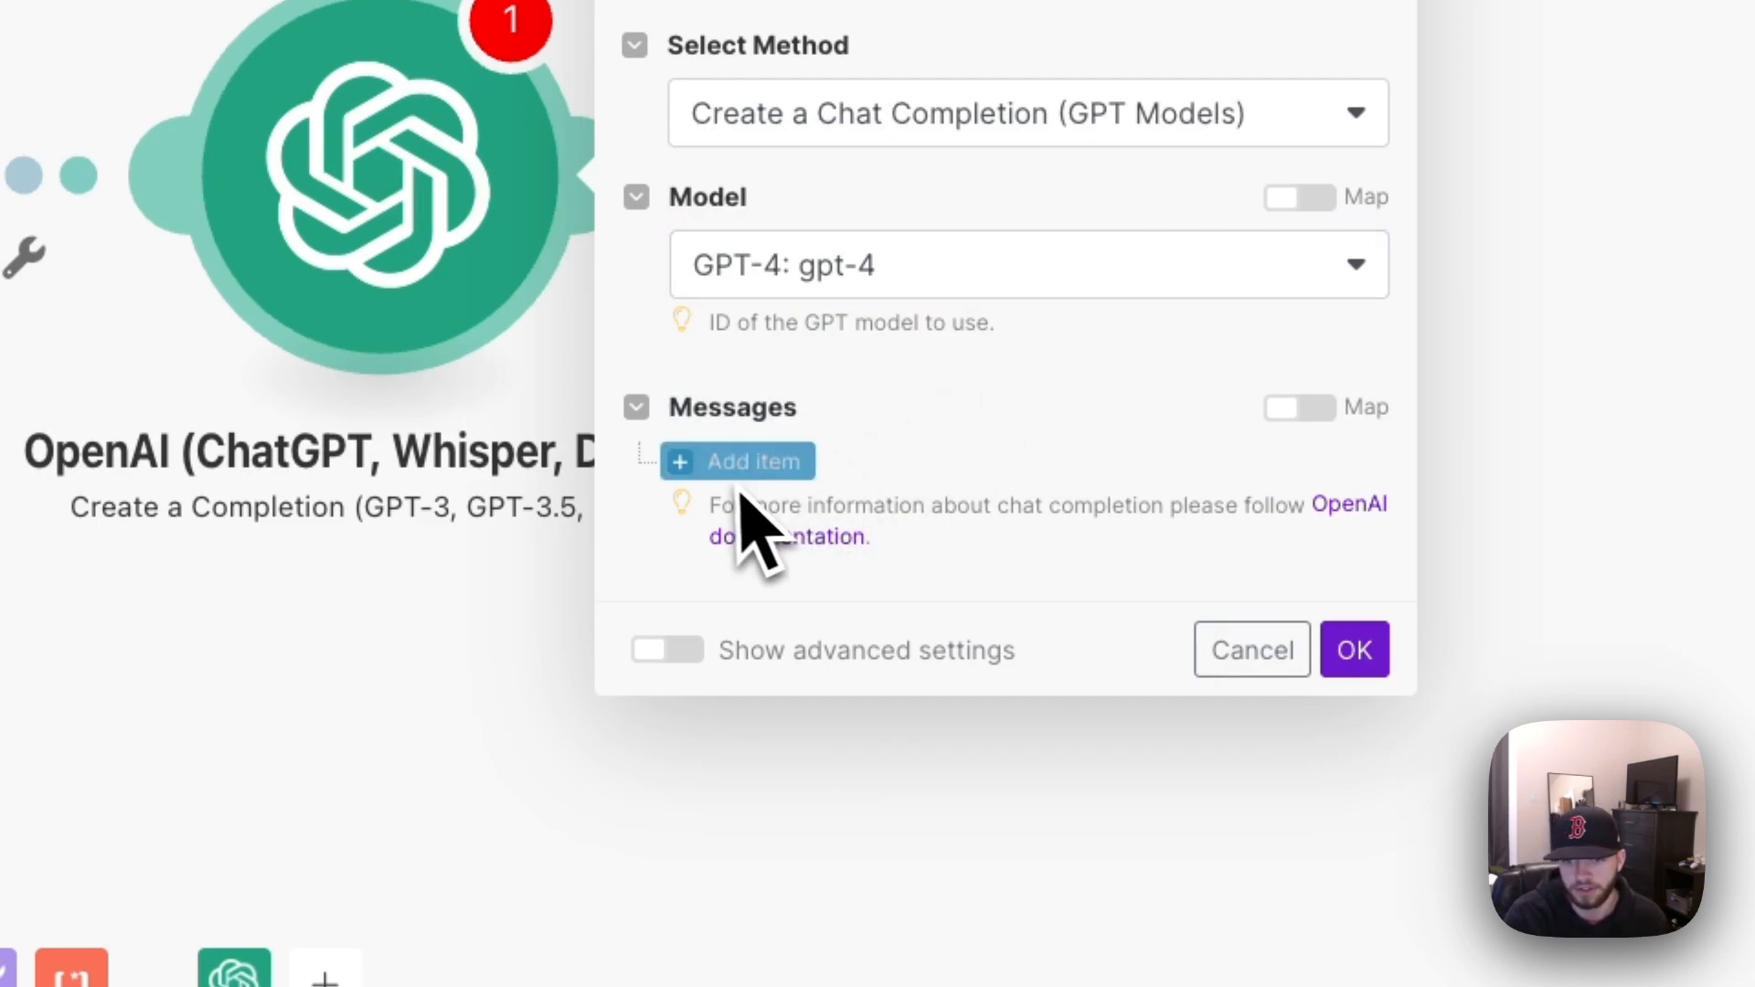
# Add a System message with the expert storyteller prompt and a second User-role message
pyautogui.click(737, 460)
pyautogui.write('You are an expert story teller. I want you to generate a story about the topic I provide.')
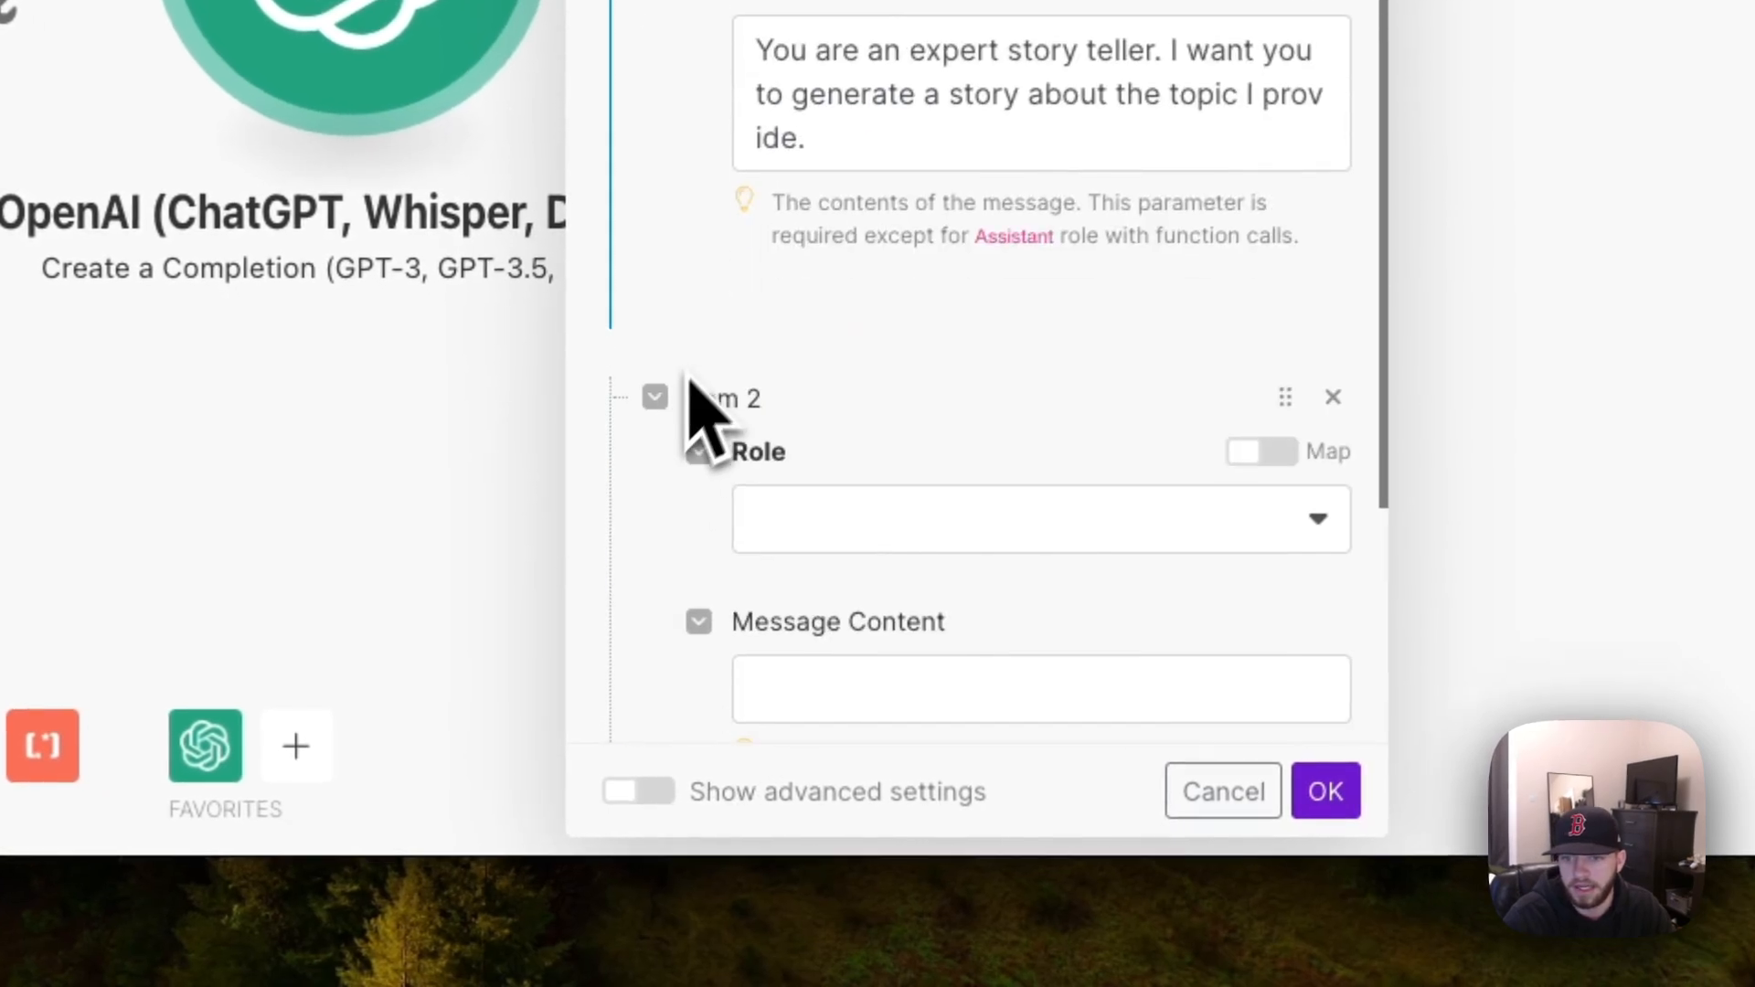
pyautogui.click(1040, 519)
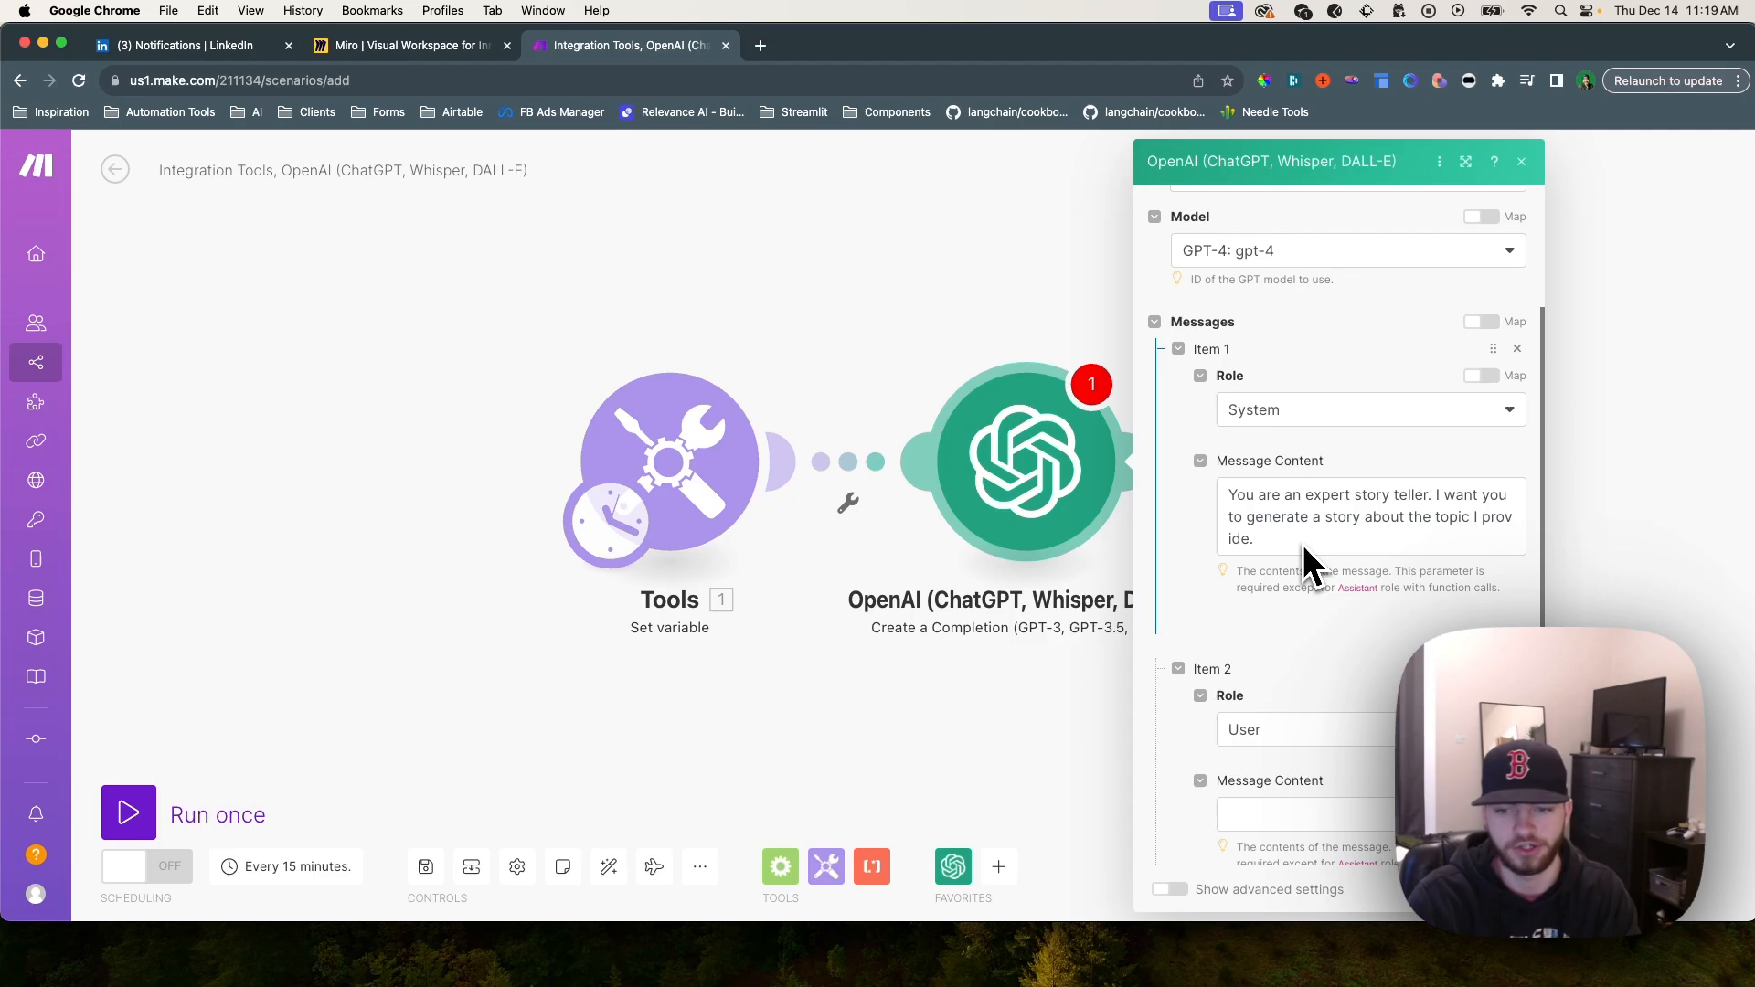
pyautogui.scroll(-3)
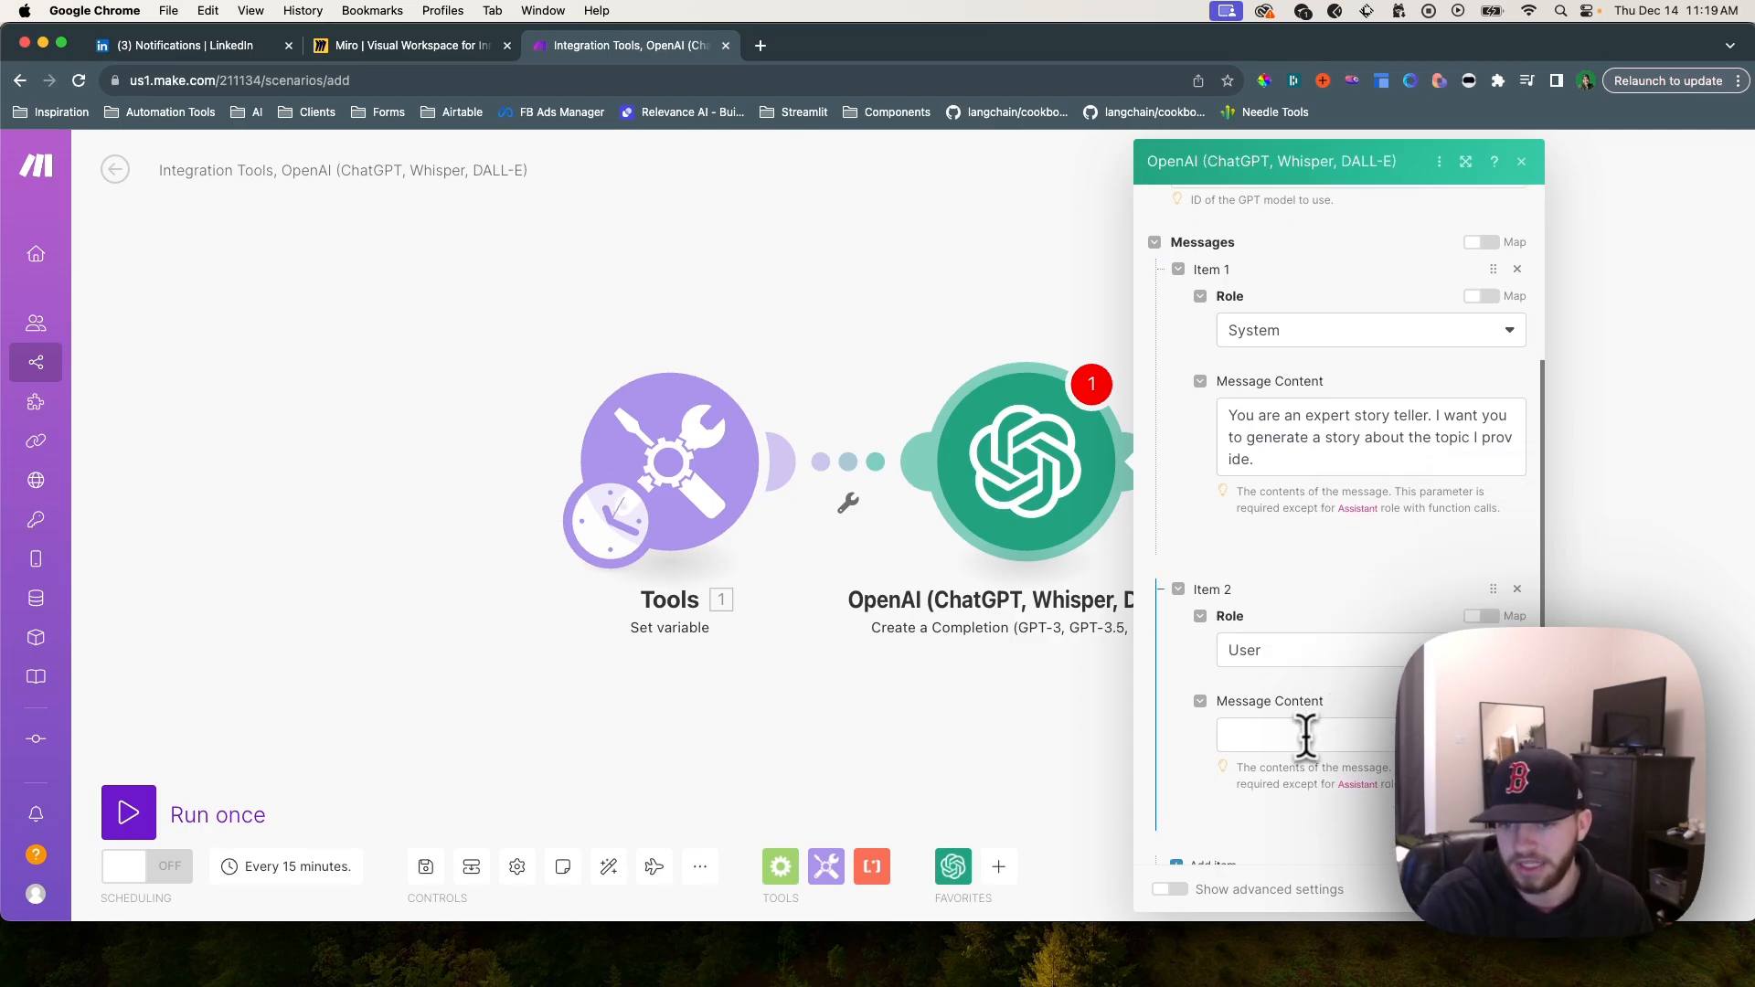
# Map Story Context into the User message content and save the OpenAI module
pyautogui.click(1267, 735)
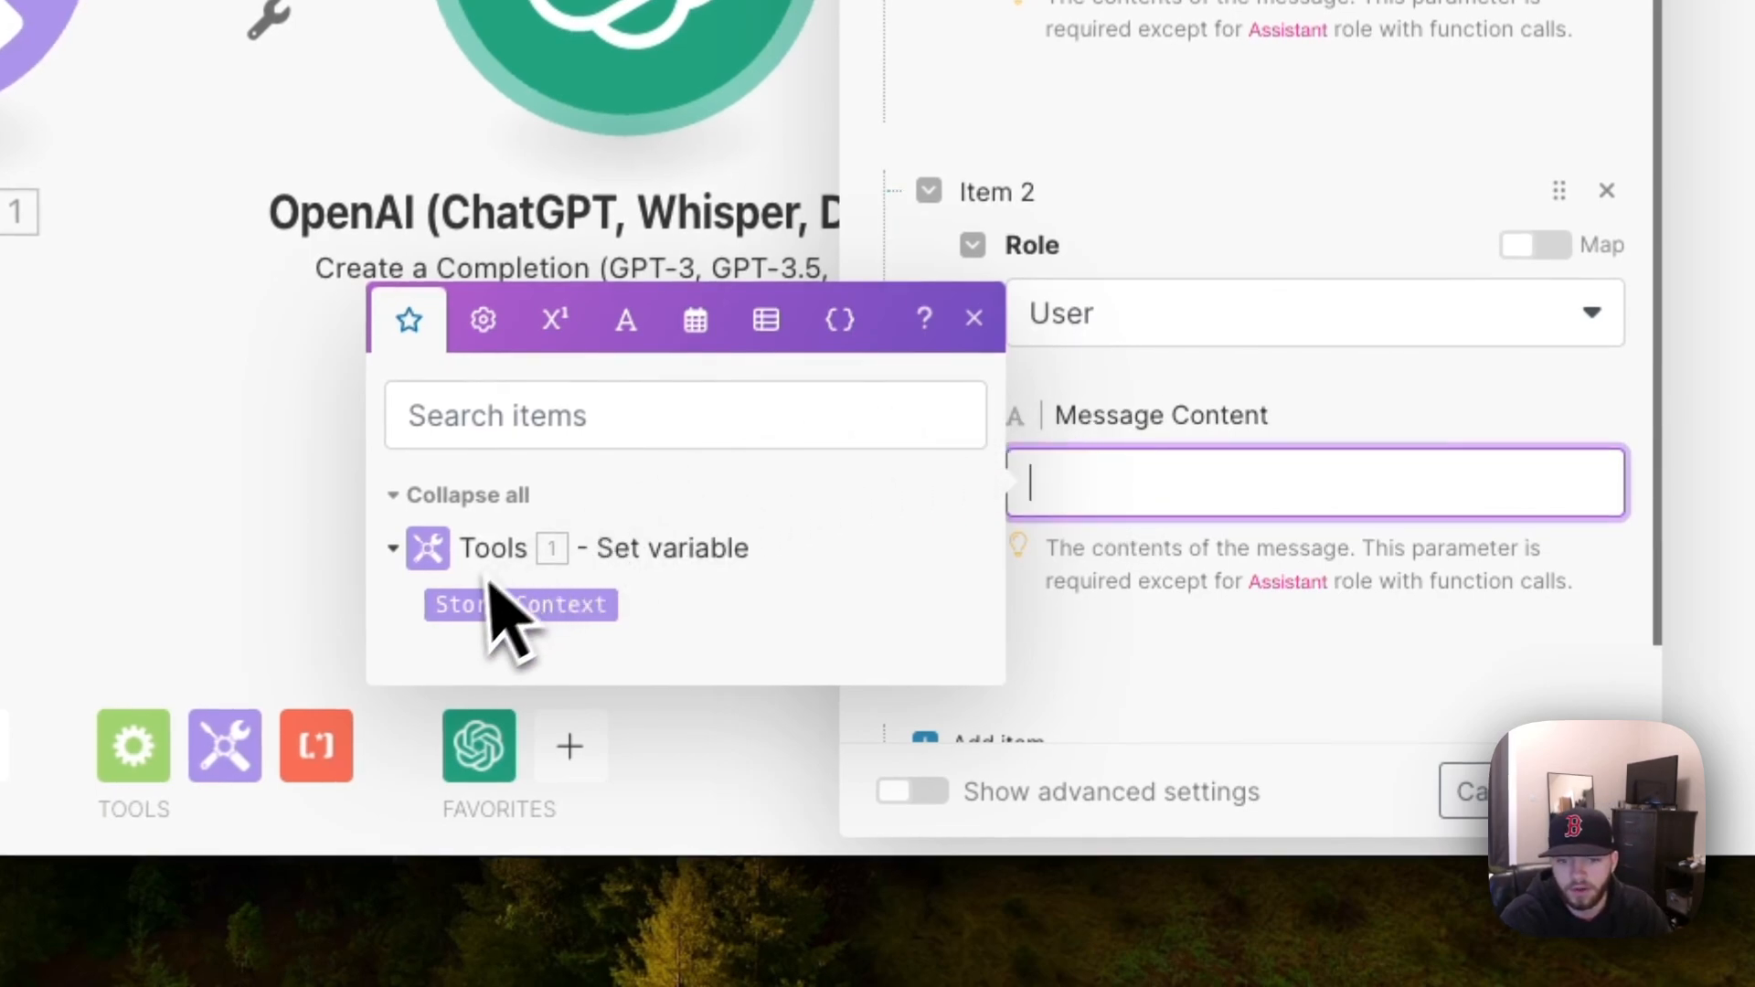
pyautogui.click(520, 605)
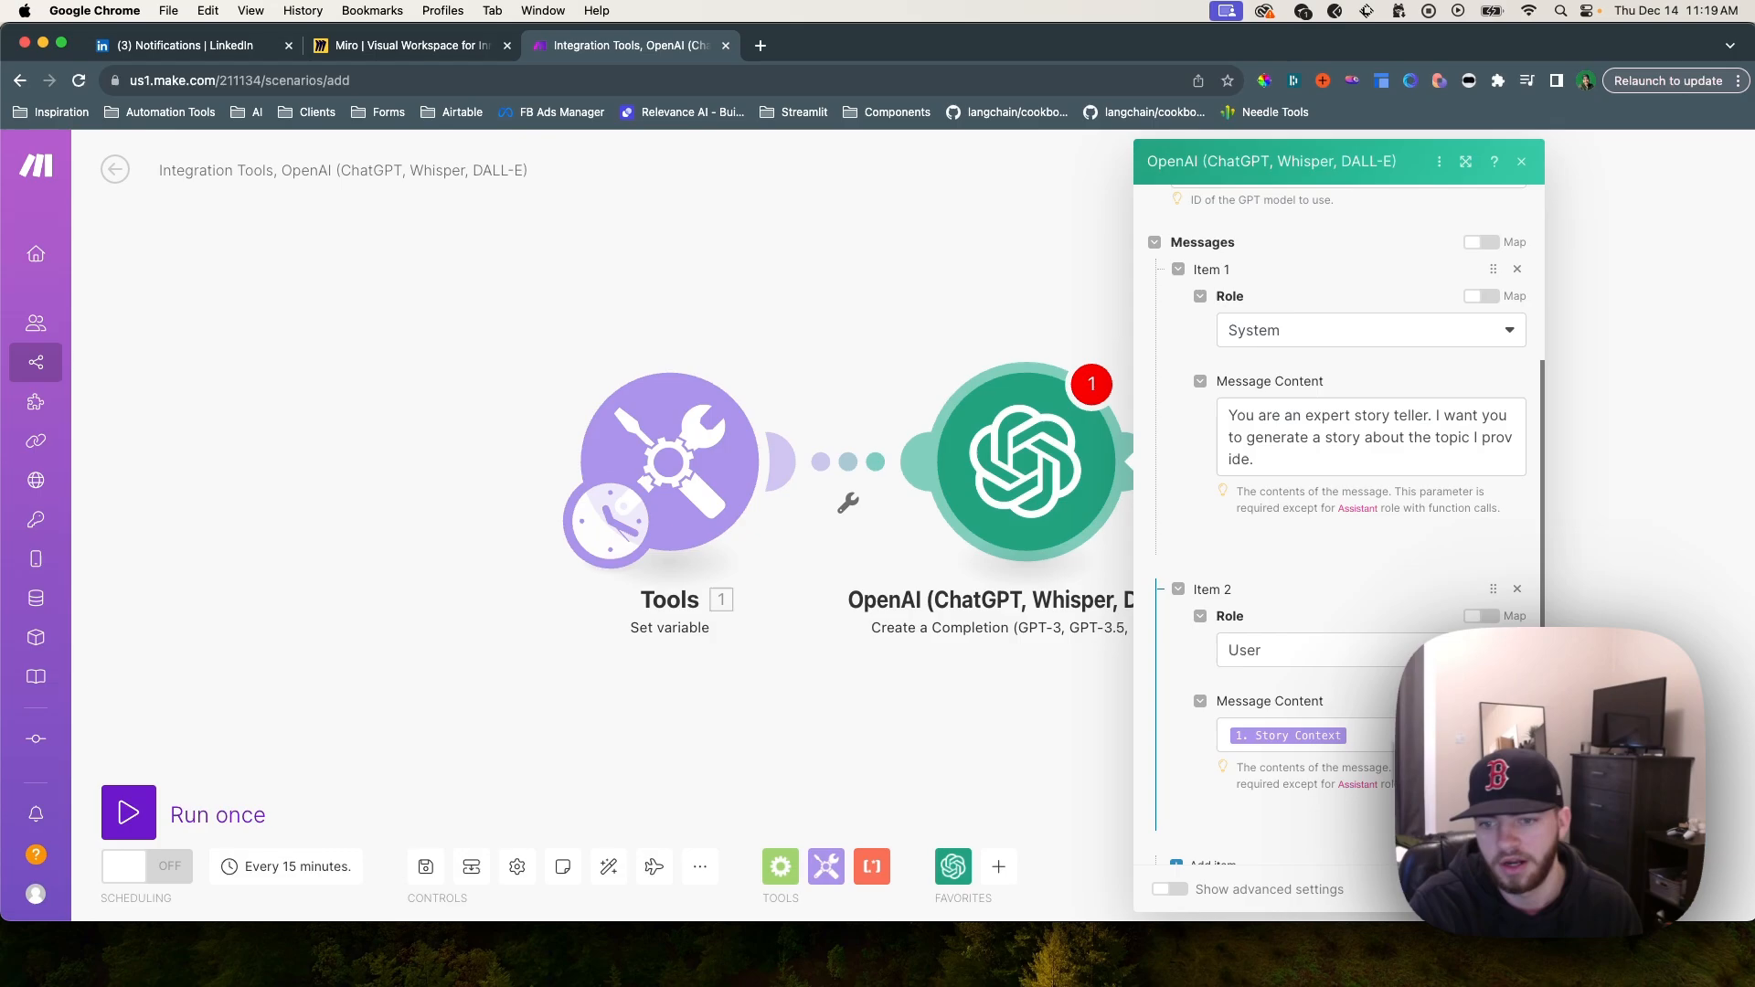
pyautogui.scroll(-3)
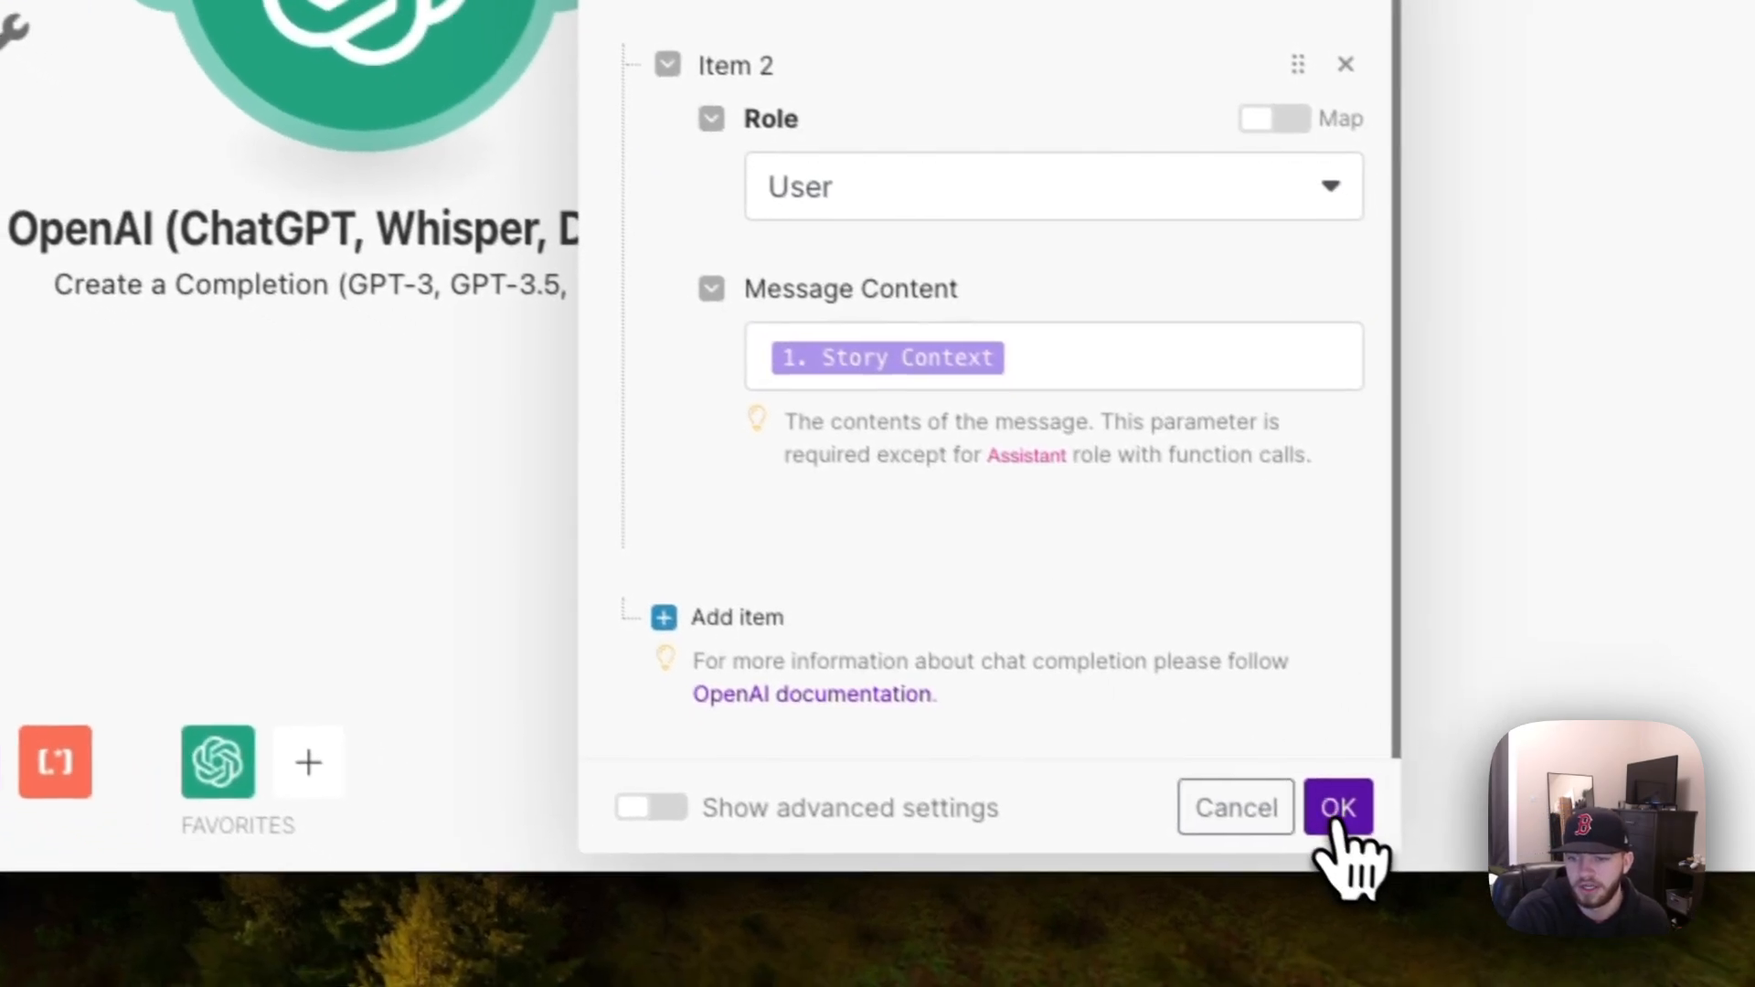
pyautogui.click(1338, 807)
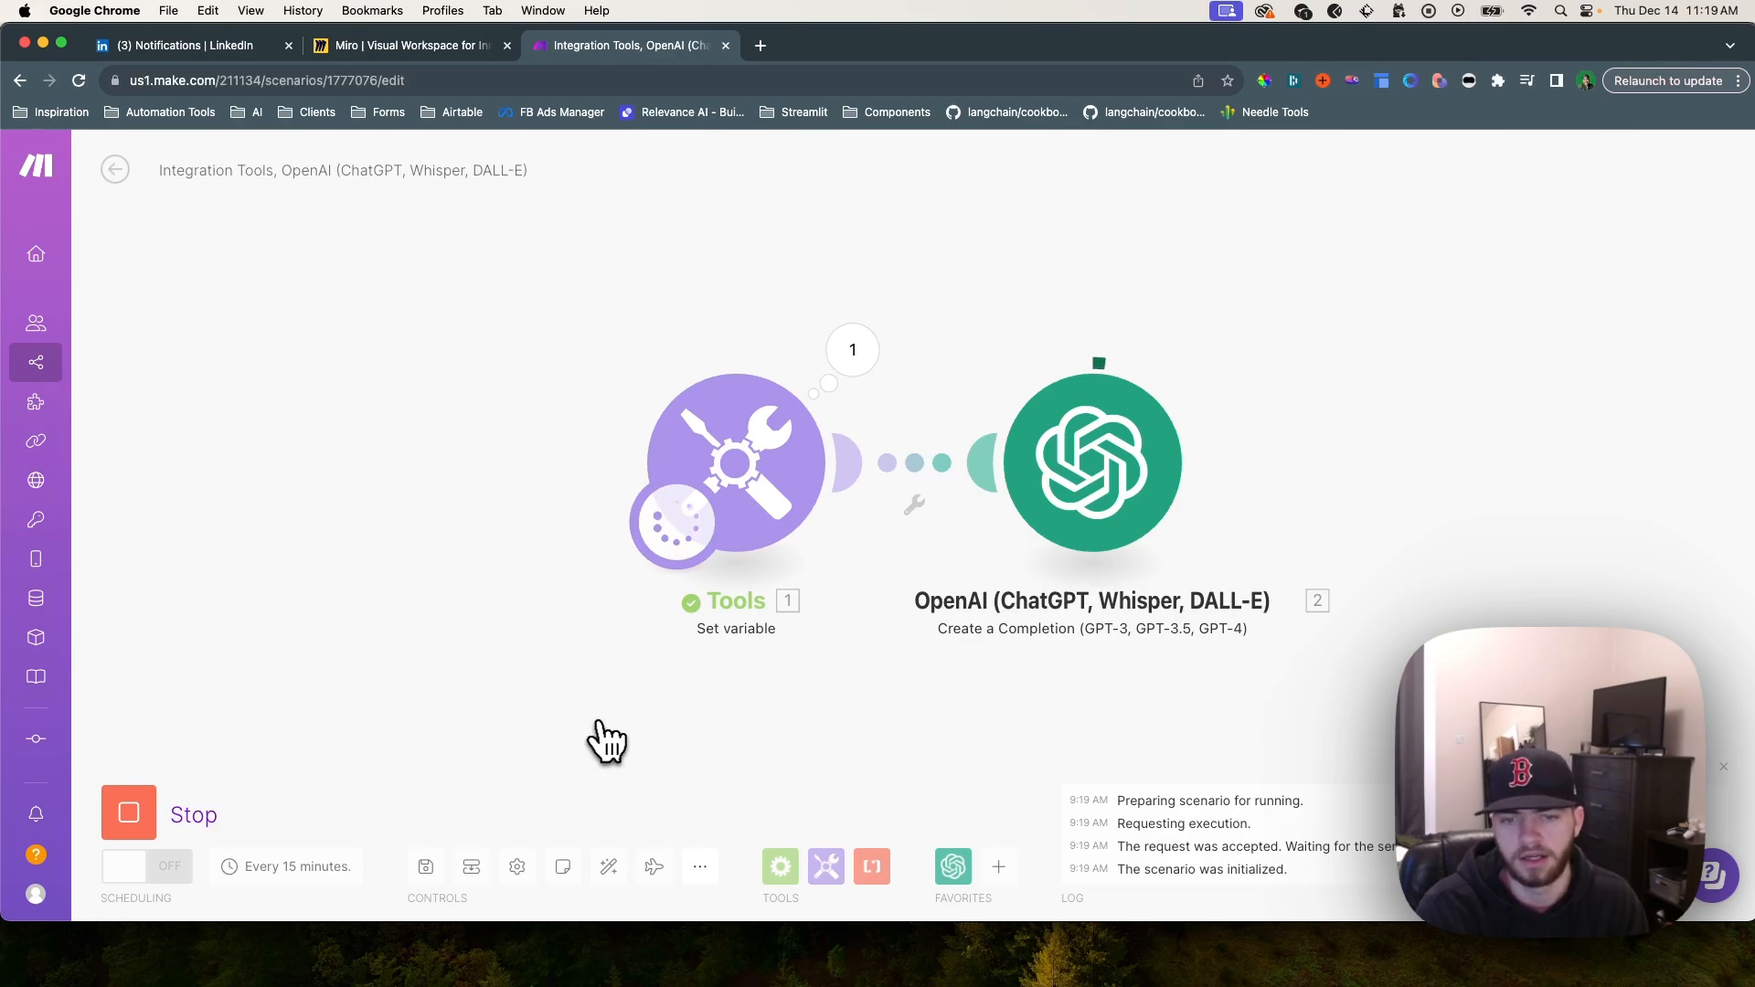
pyautogui.moveTo(846, 748)
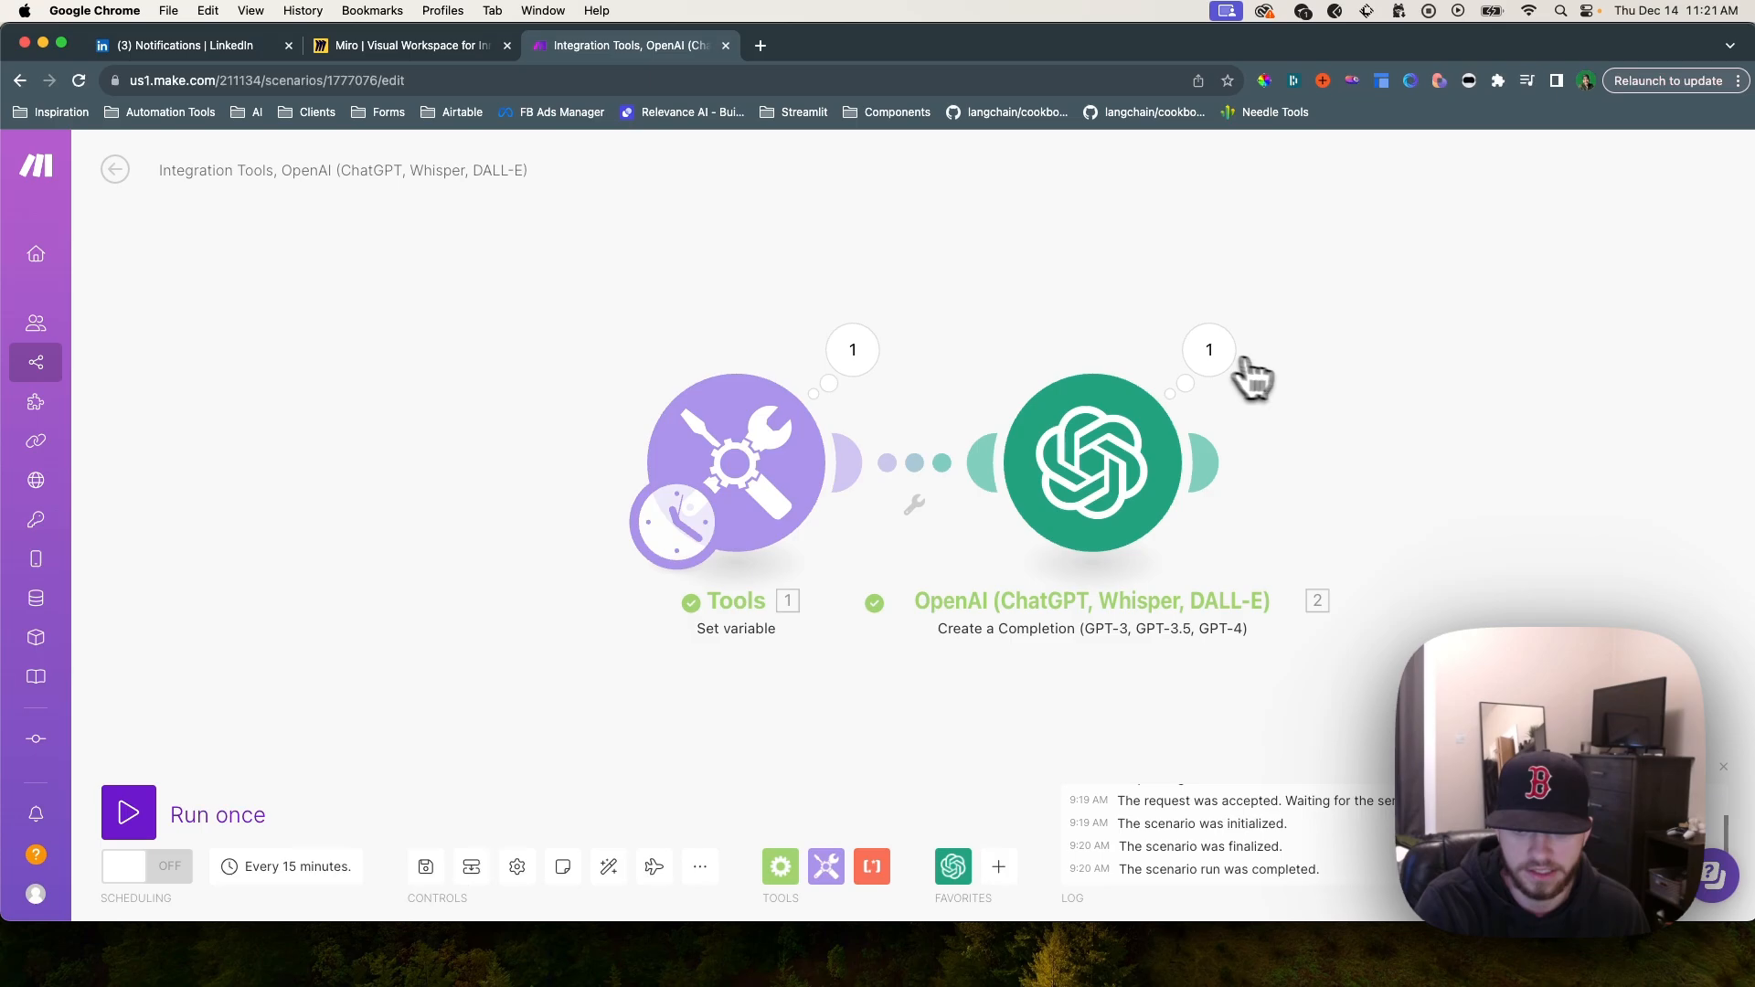
pyautogui.moveTo(1281, 396)
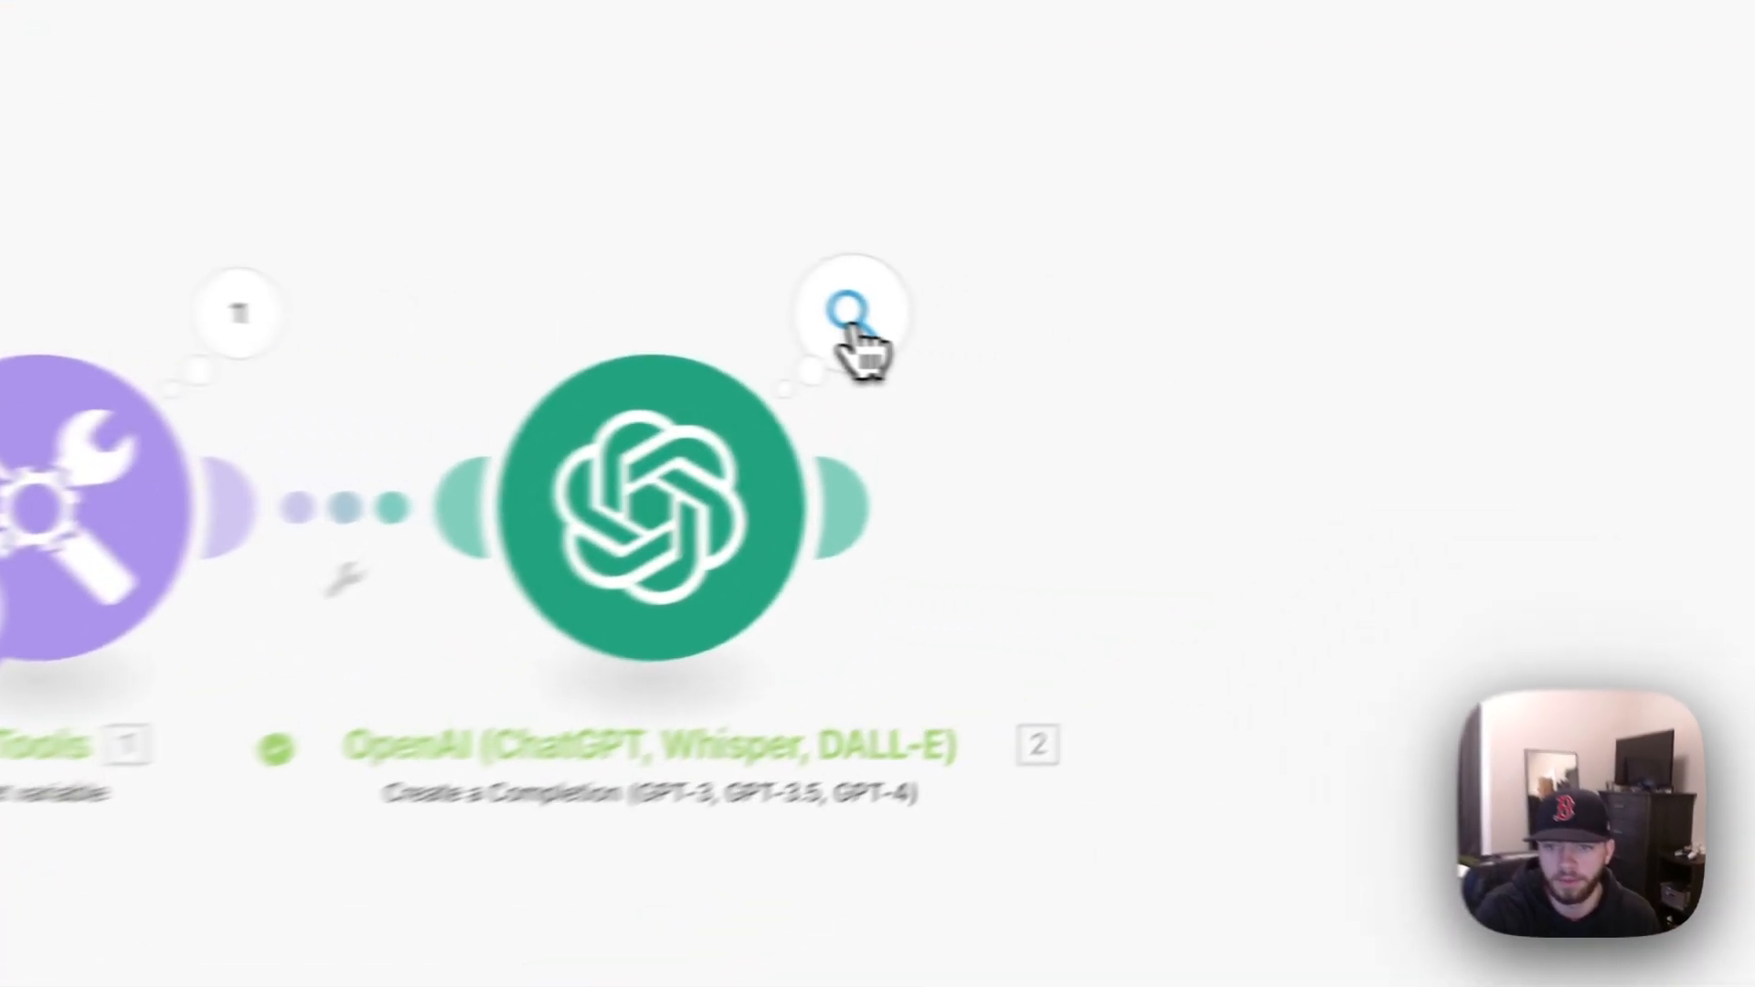
# Expand the OpenAI results through Choices, item 1 and Message to read 'The Yeti's Grand Vacation'
pyautogui.click(845, 314)
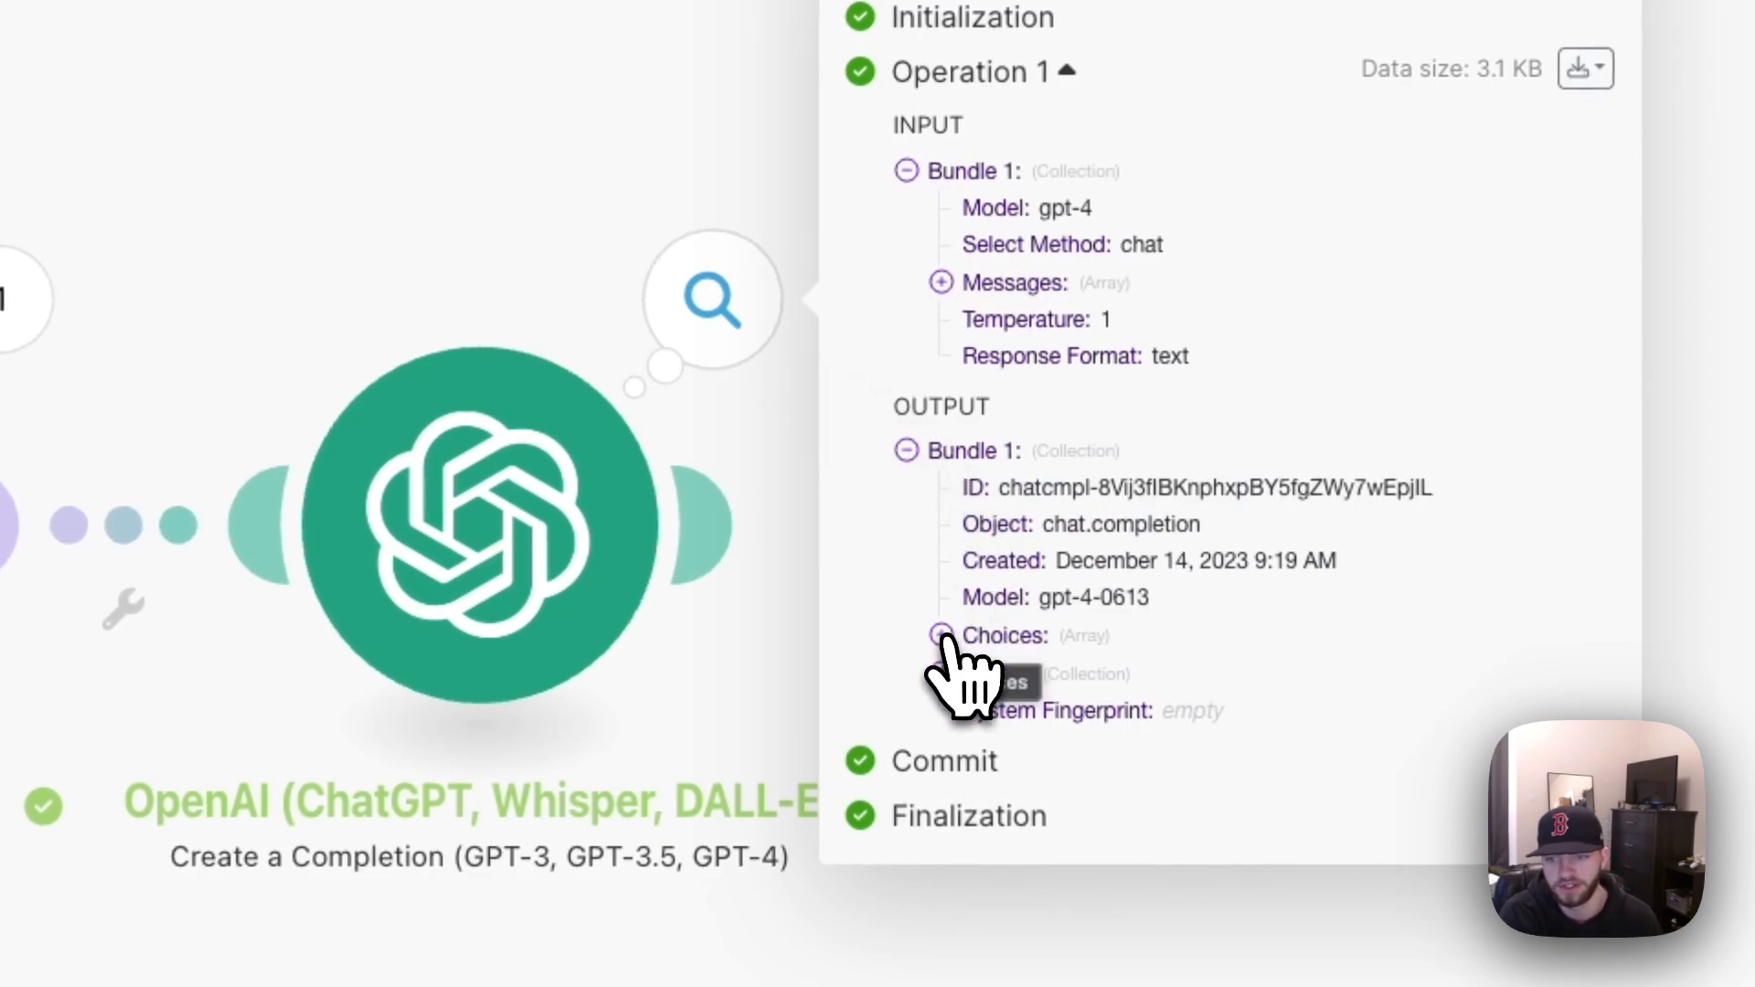
pyautogui.click(940, 635)
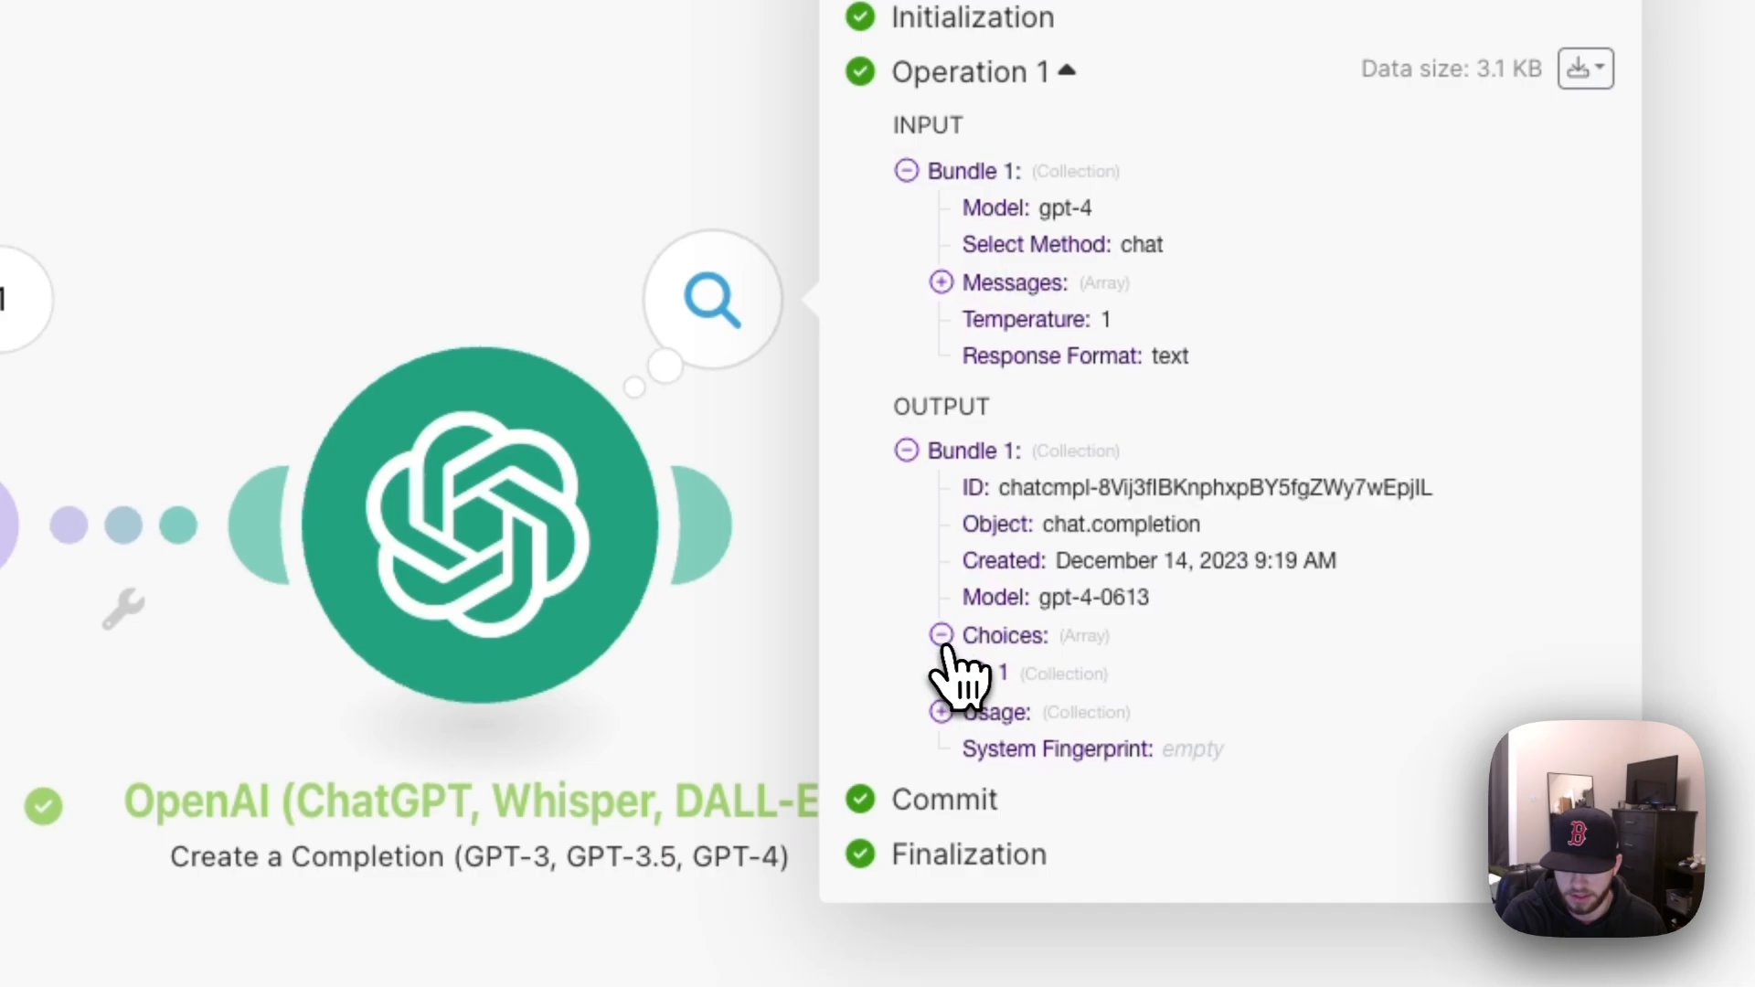
pyautogui.click(941, 635)
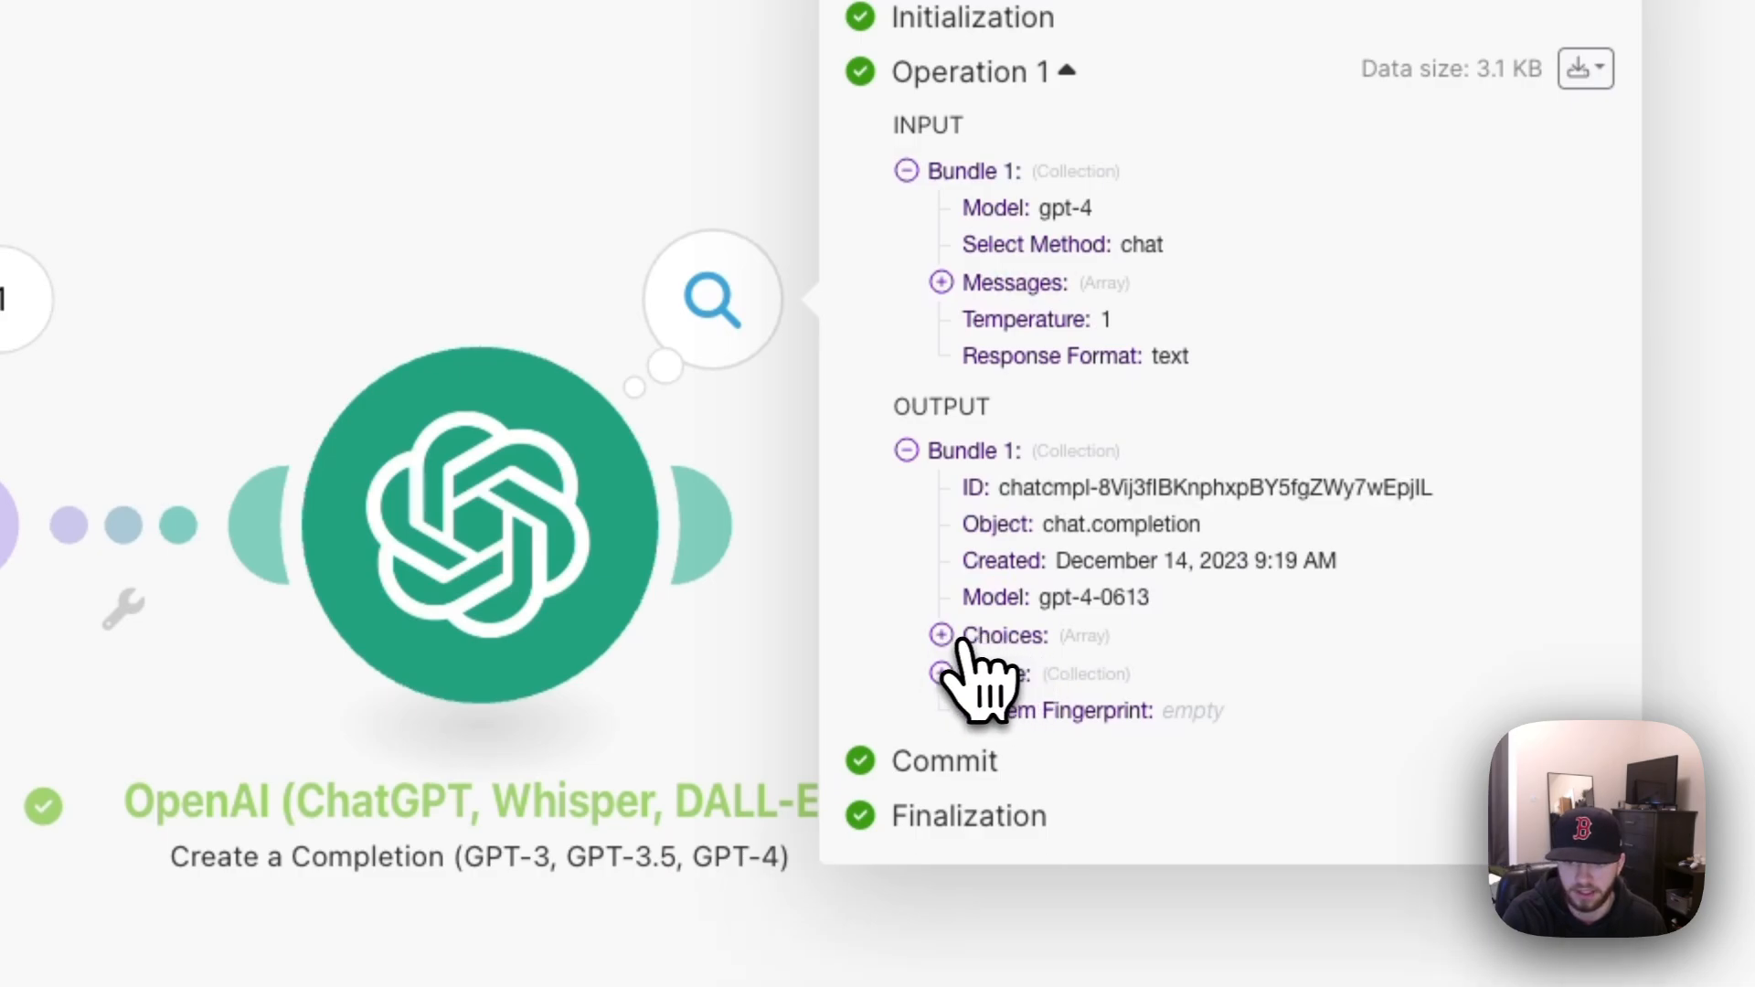
pyautogui.click(940, 635)
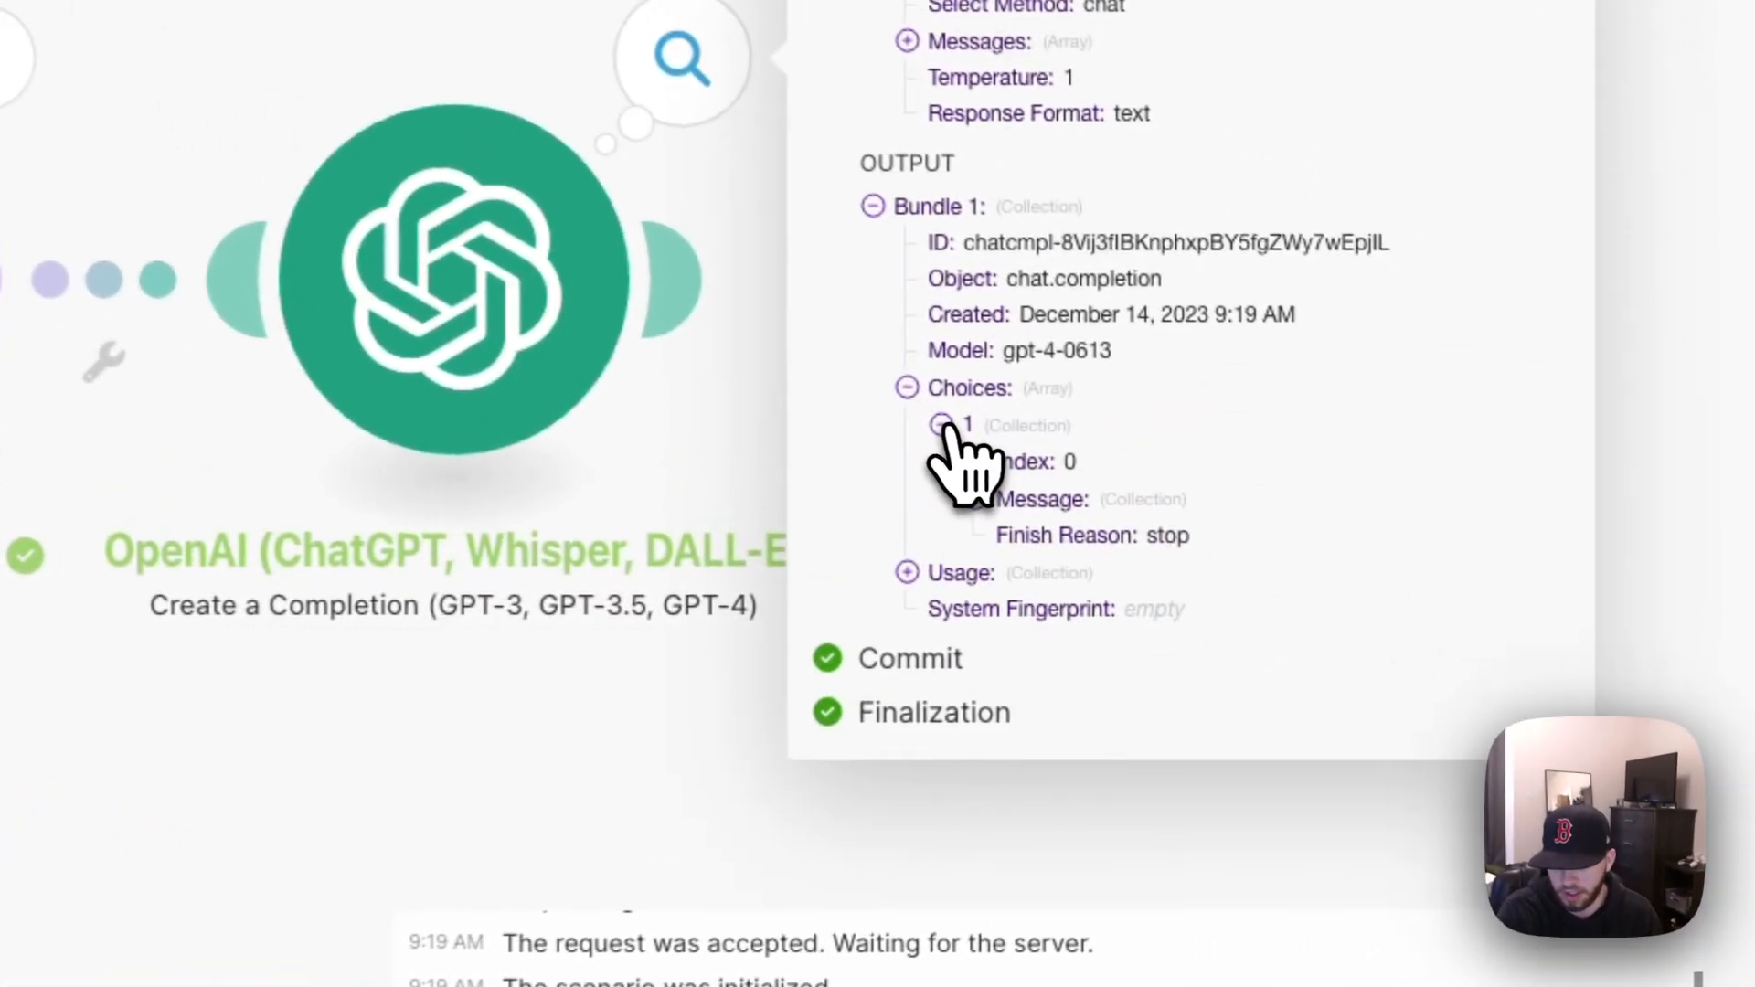
pyautogui.click(945, 424)
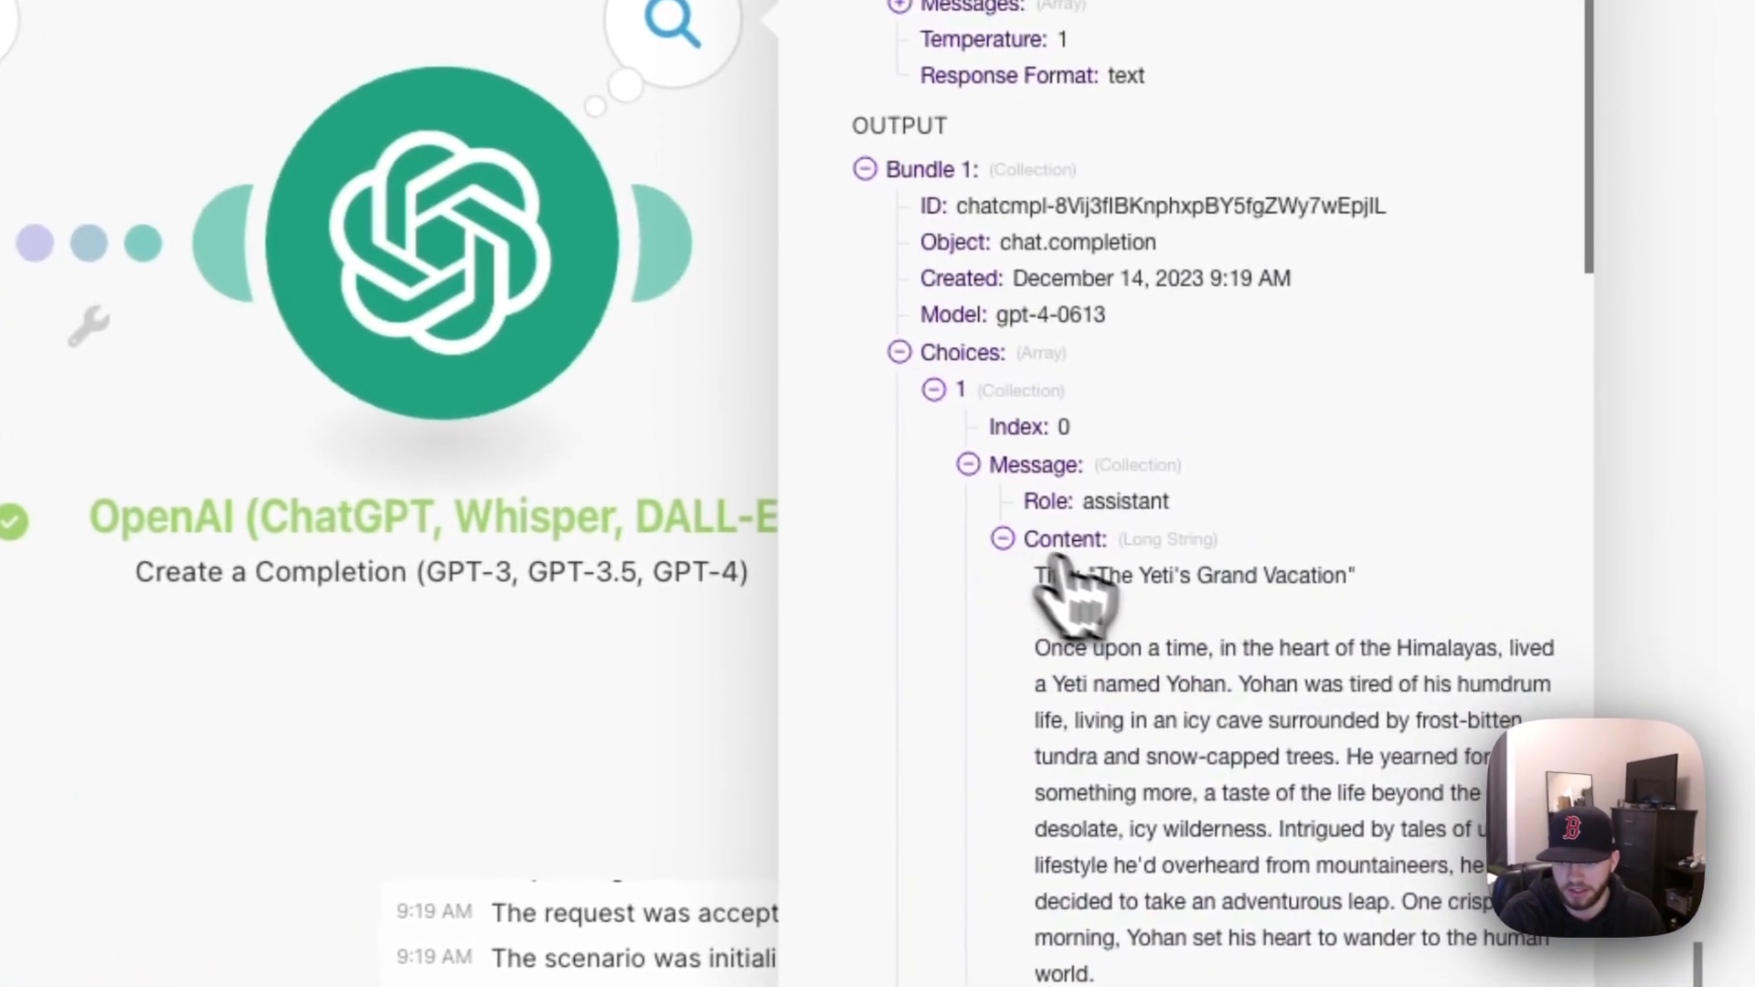
pyautogui.scroll(-3)
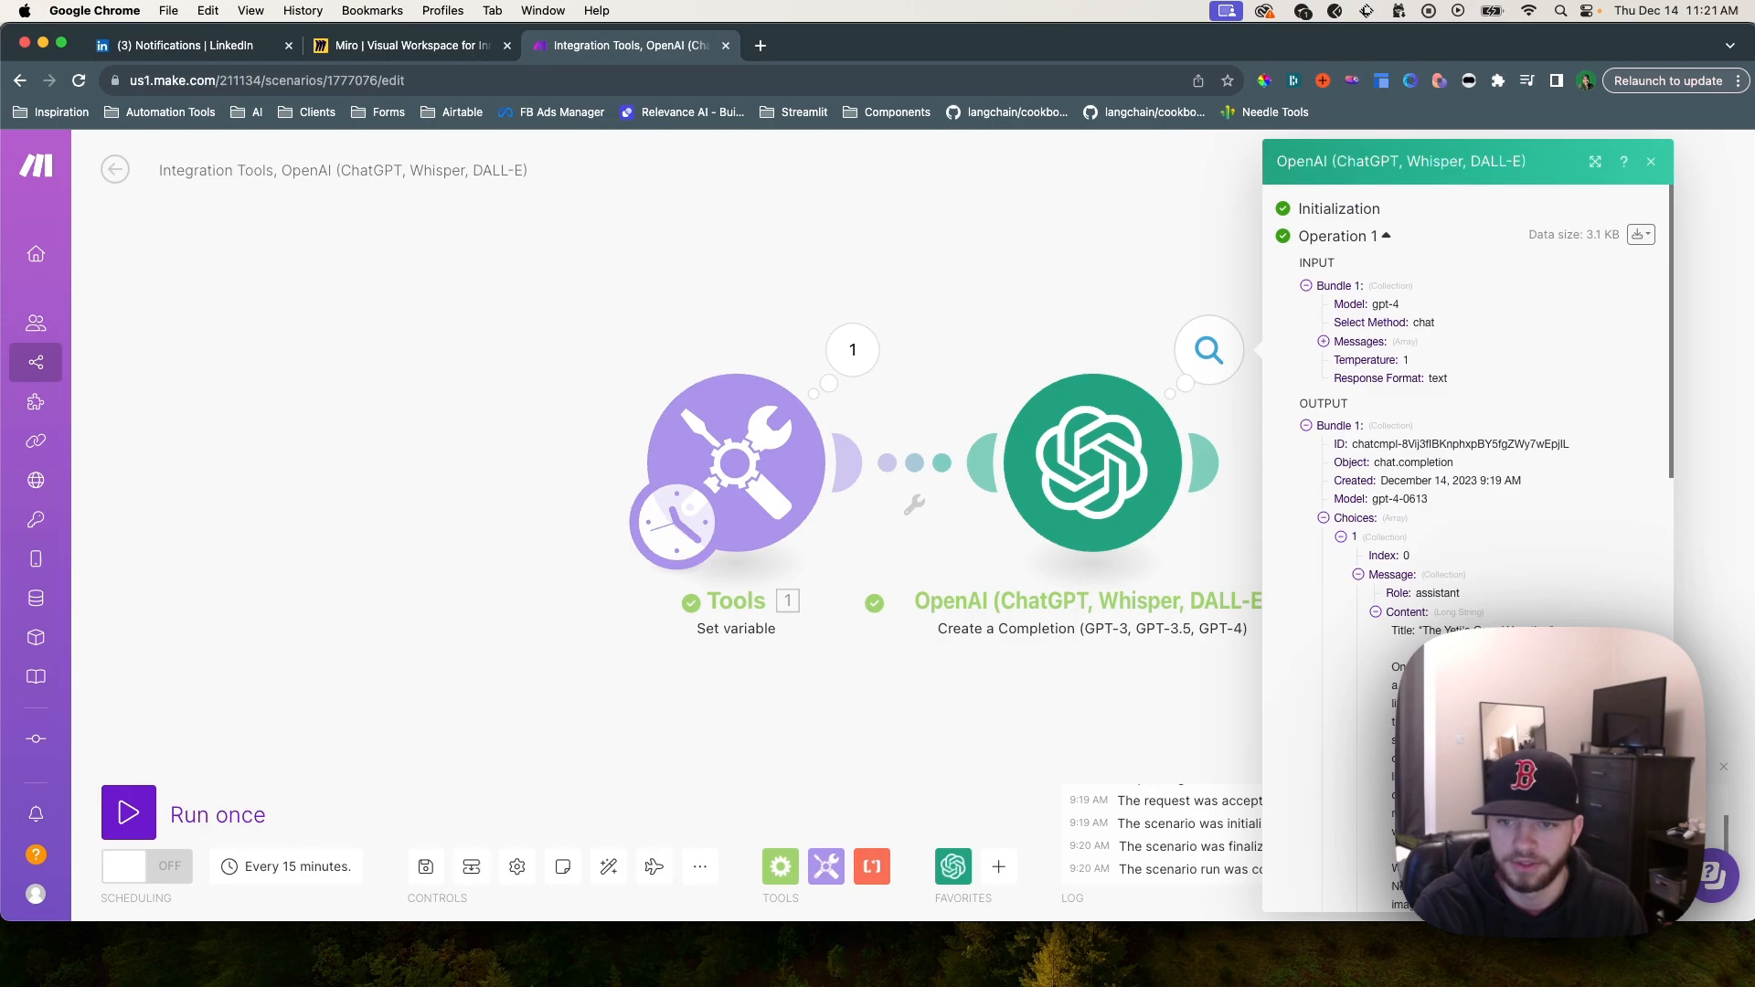
# Change the Story Context value to 'a giraffe in a hotel' and save the module
pyautogui.click(736, 468)
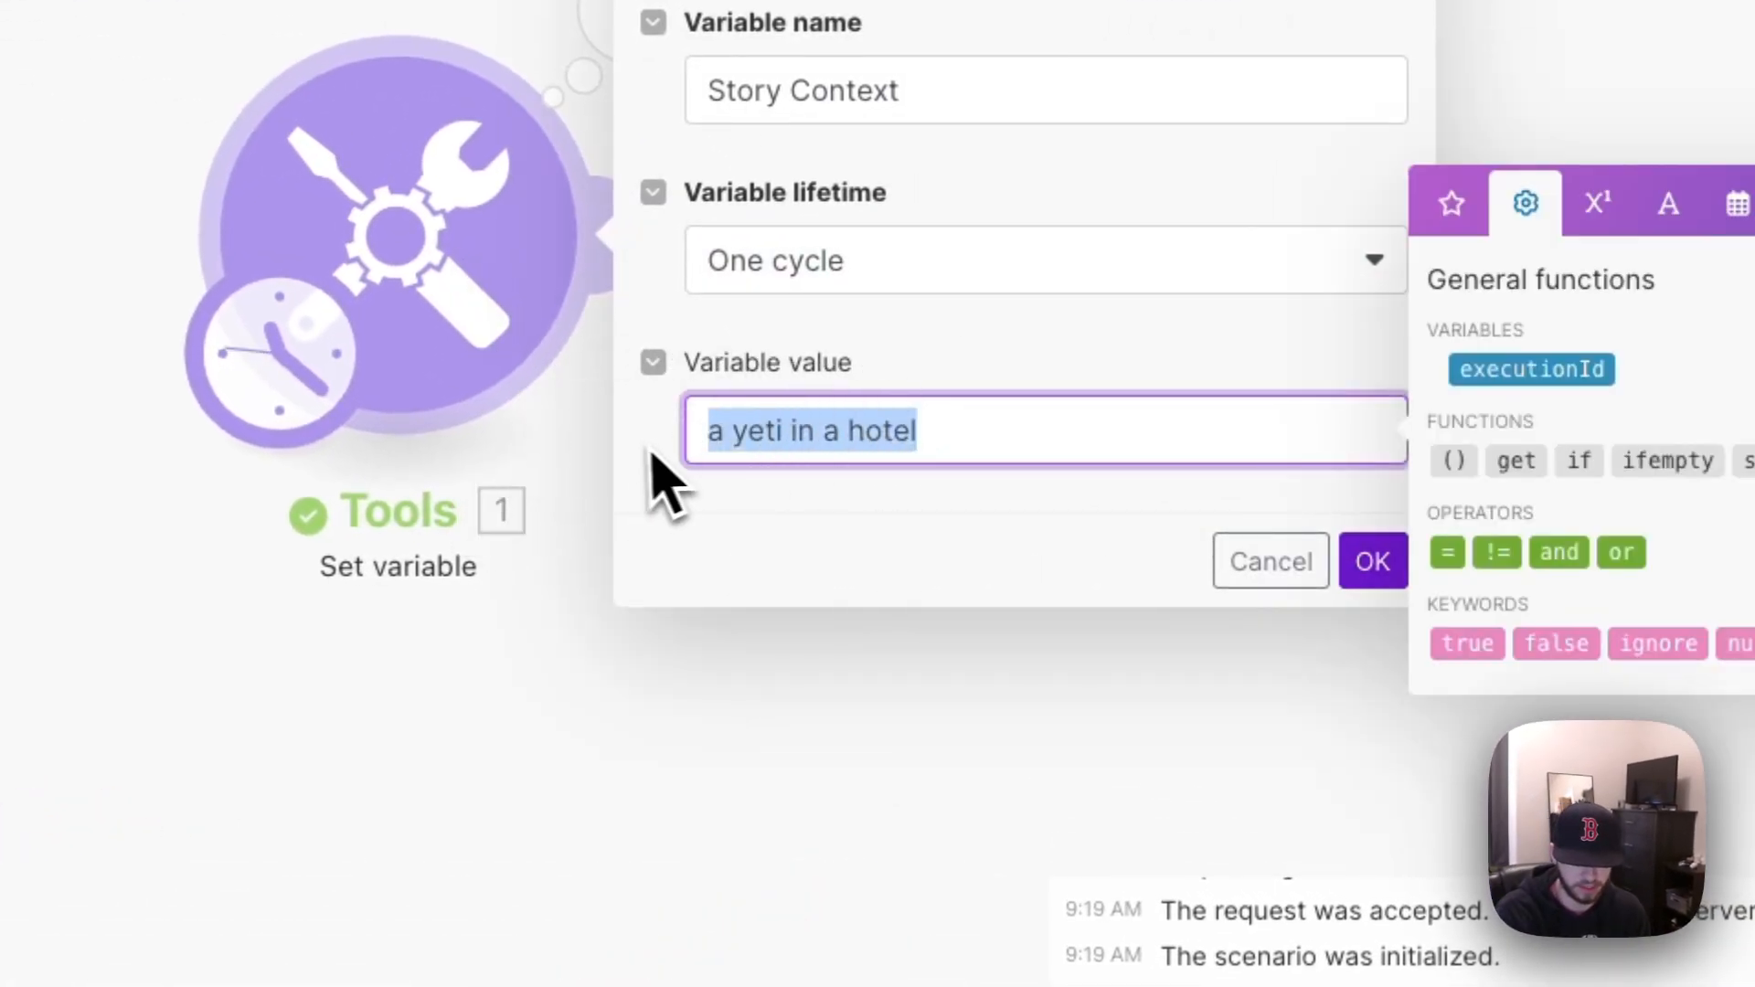
pyautogui.click(761, 453)
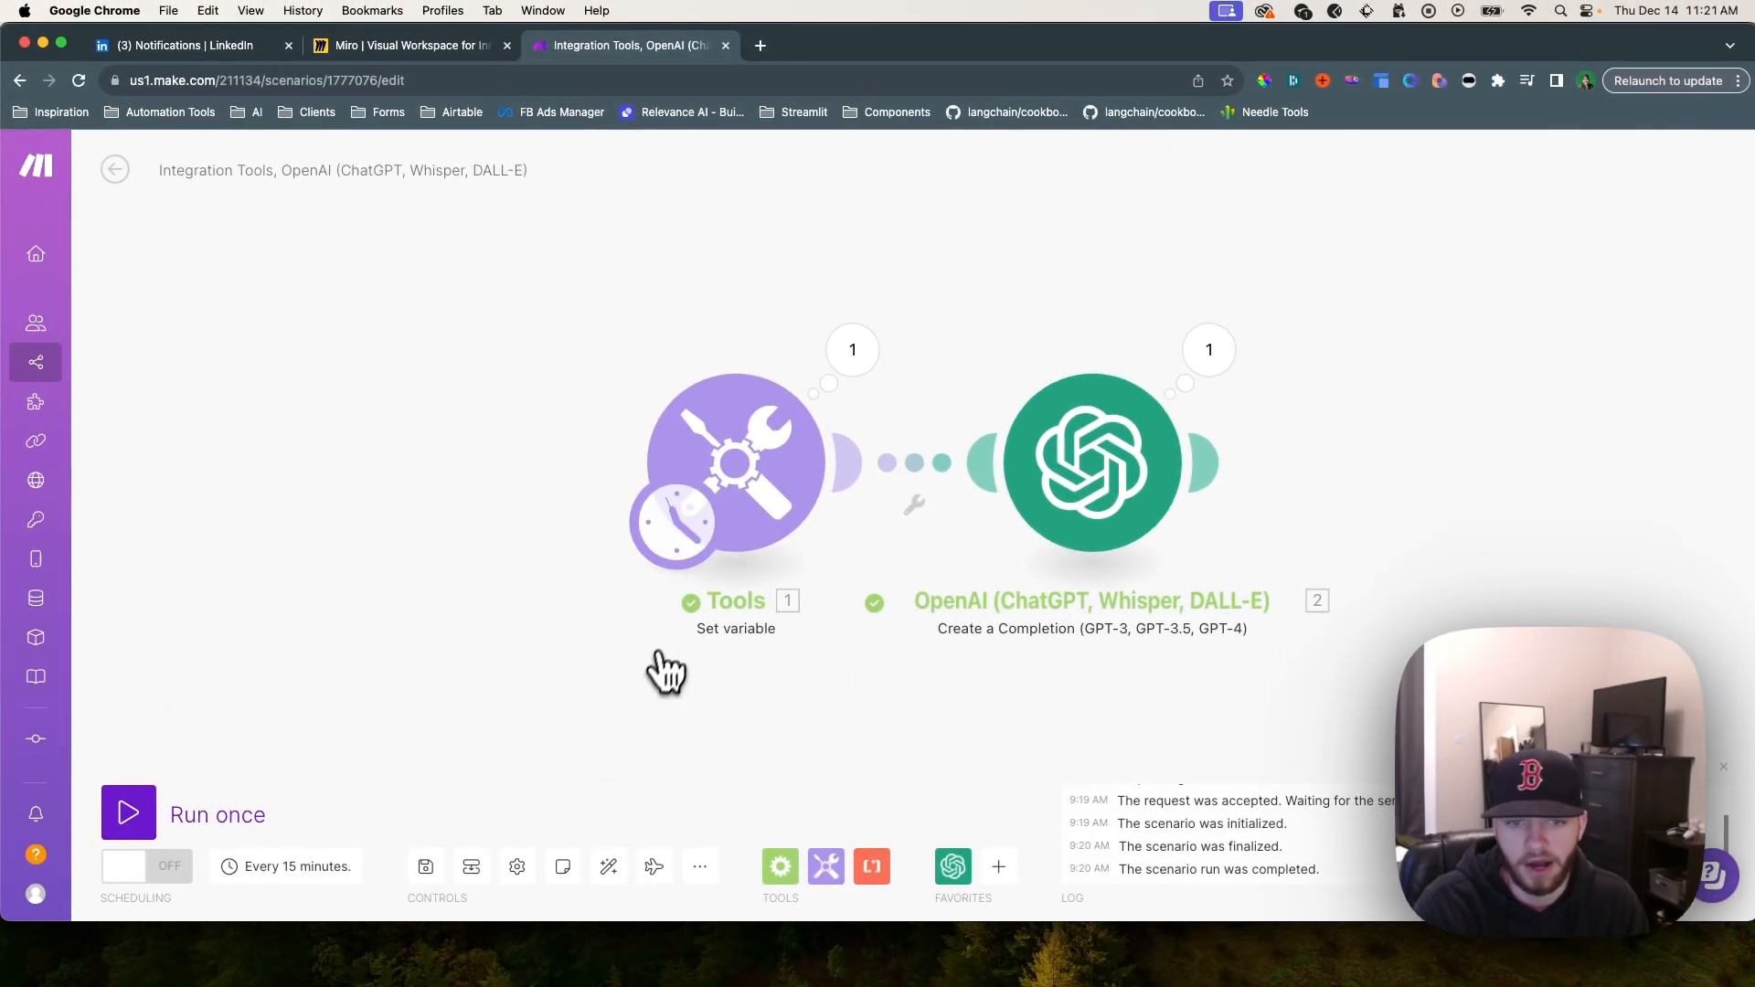
pyautogui.click(731, 462)
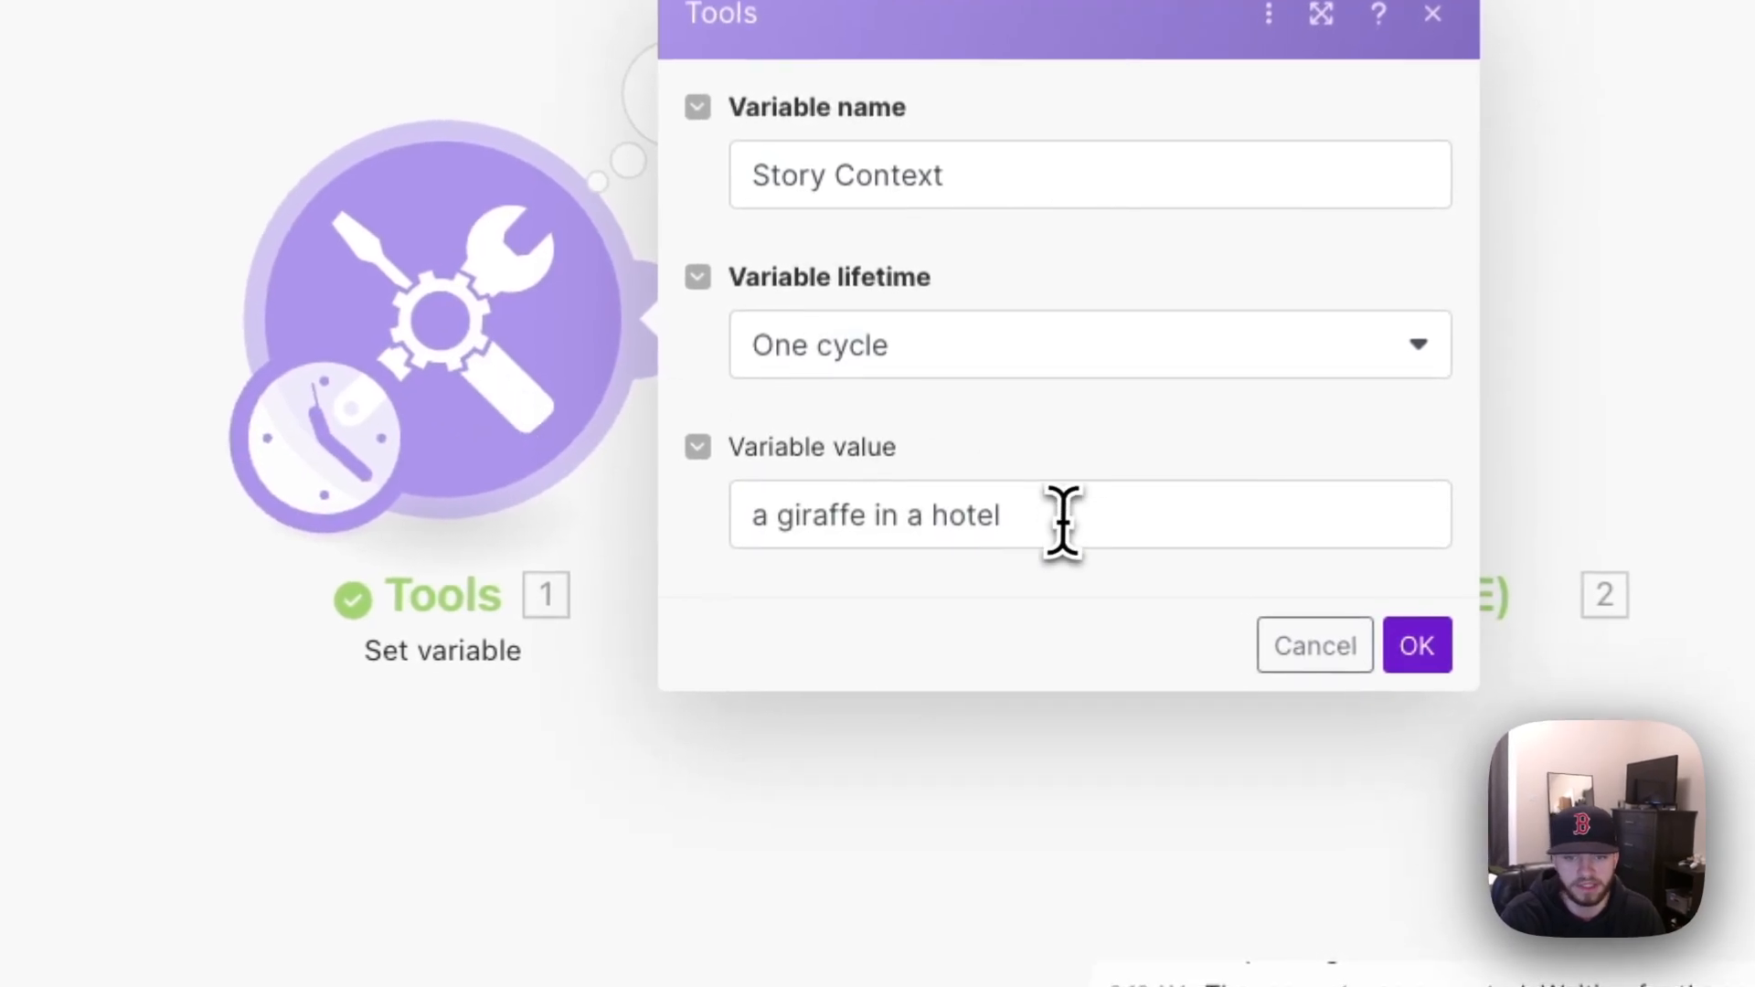
pyautogui.click(1417, 645)
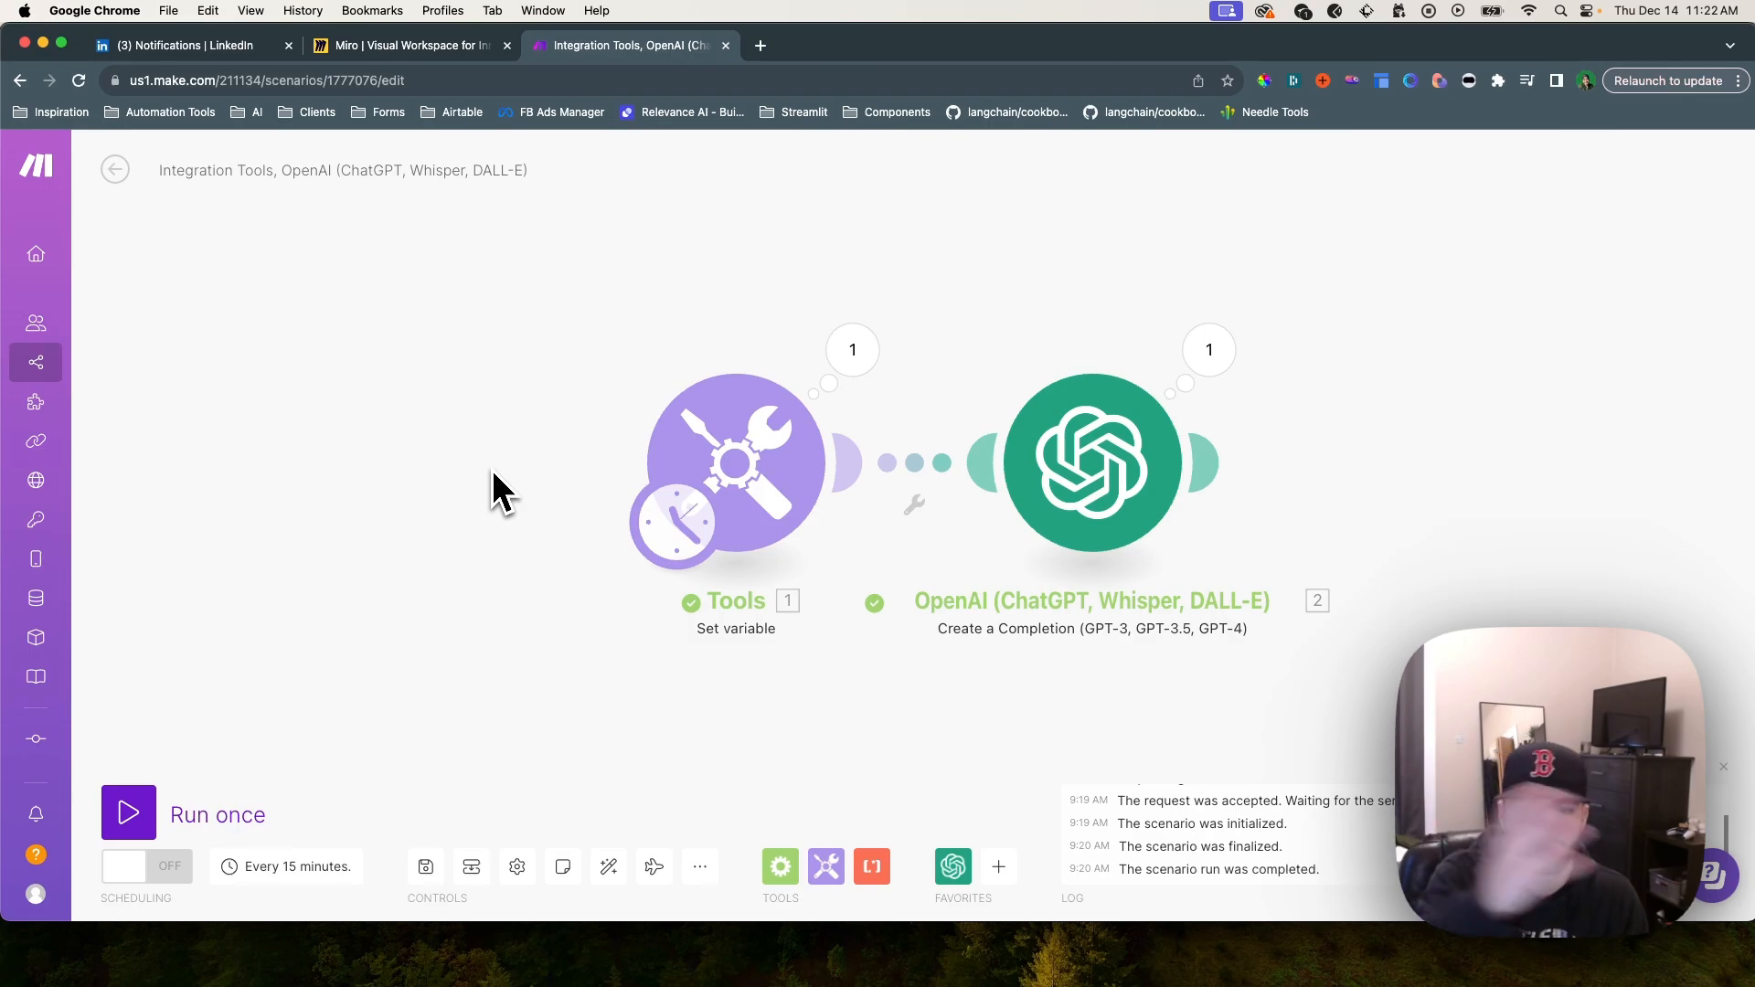
pyautogui.moveTo(671, 489)
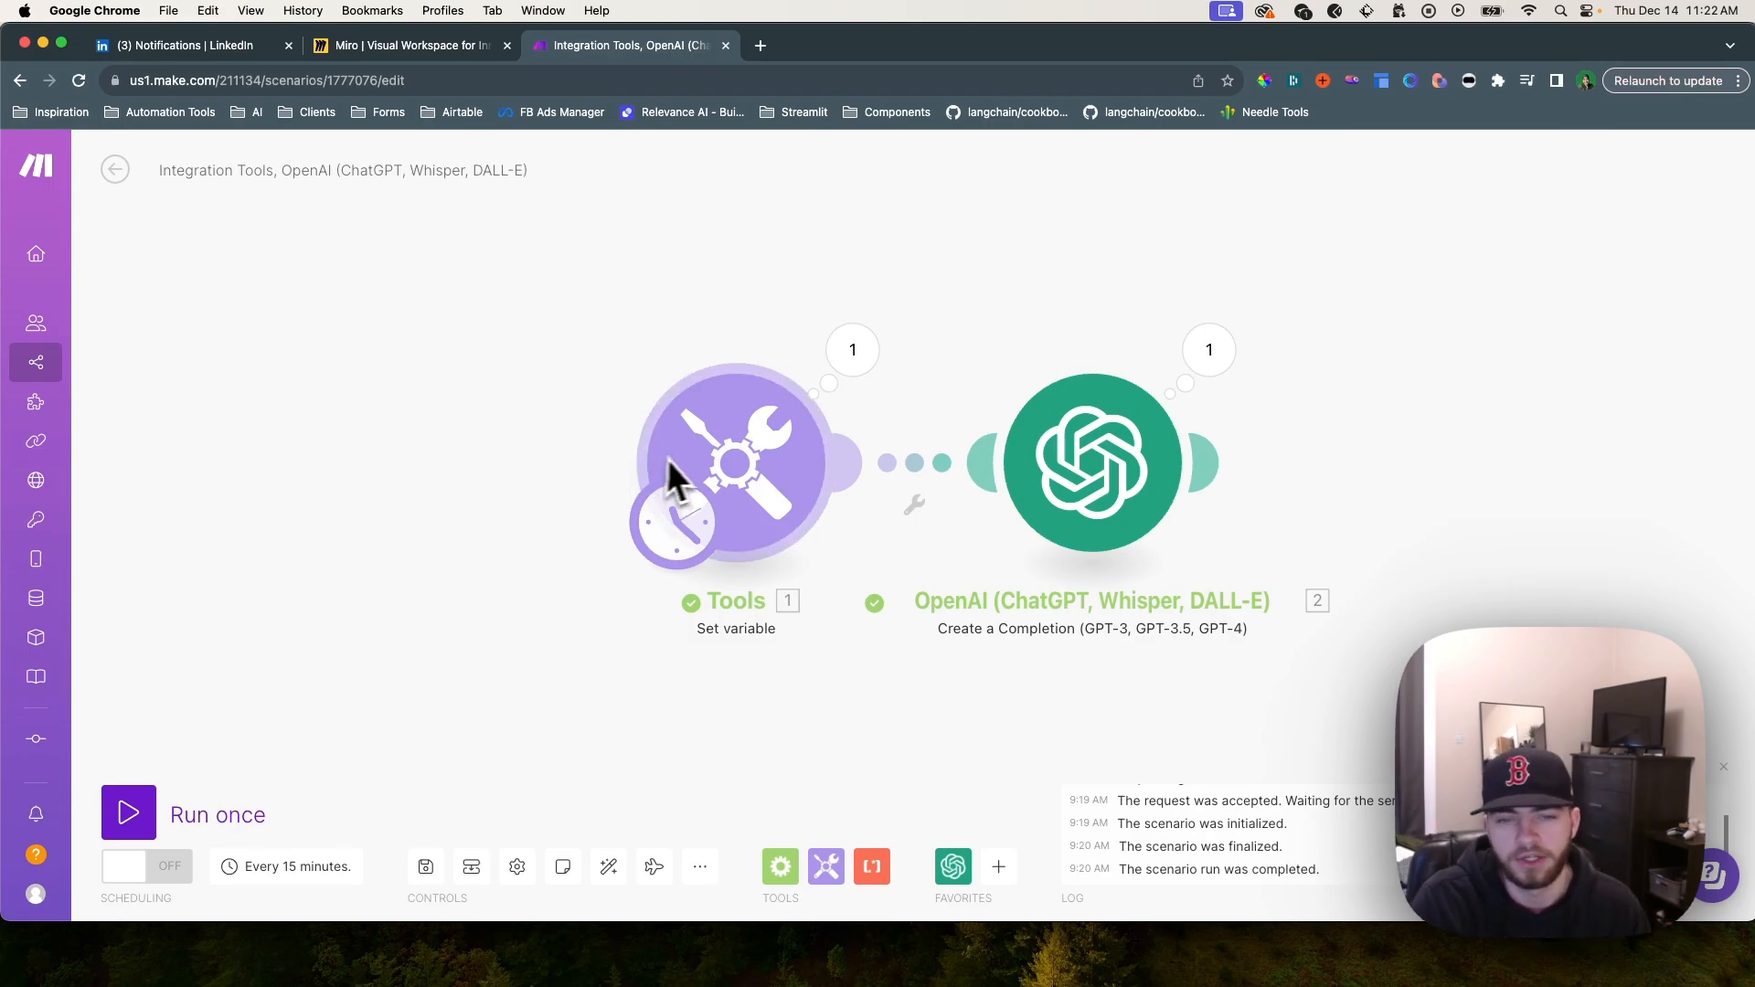
pyautogui.moveTo(749, 486)
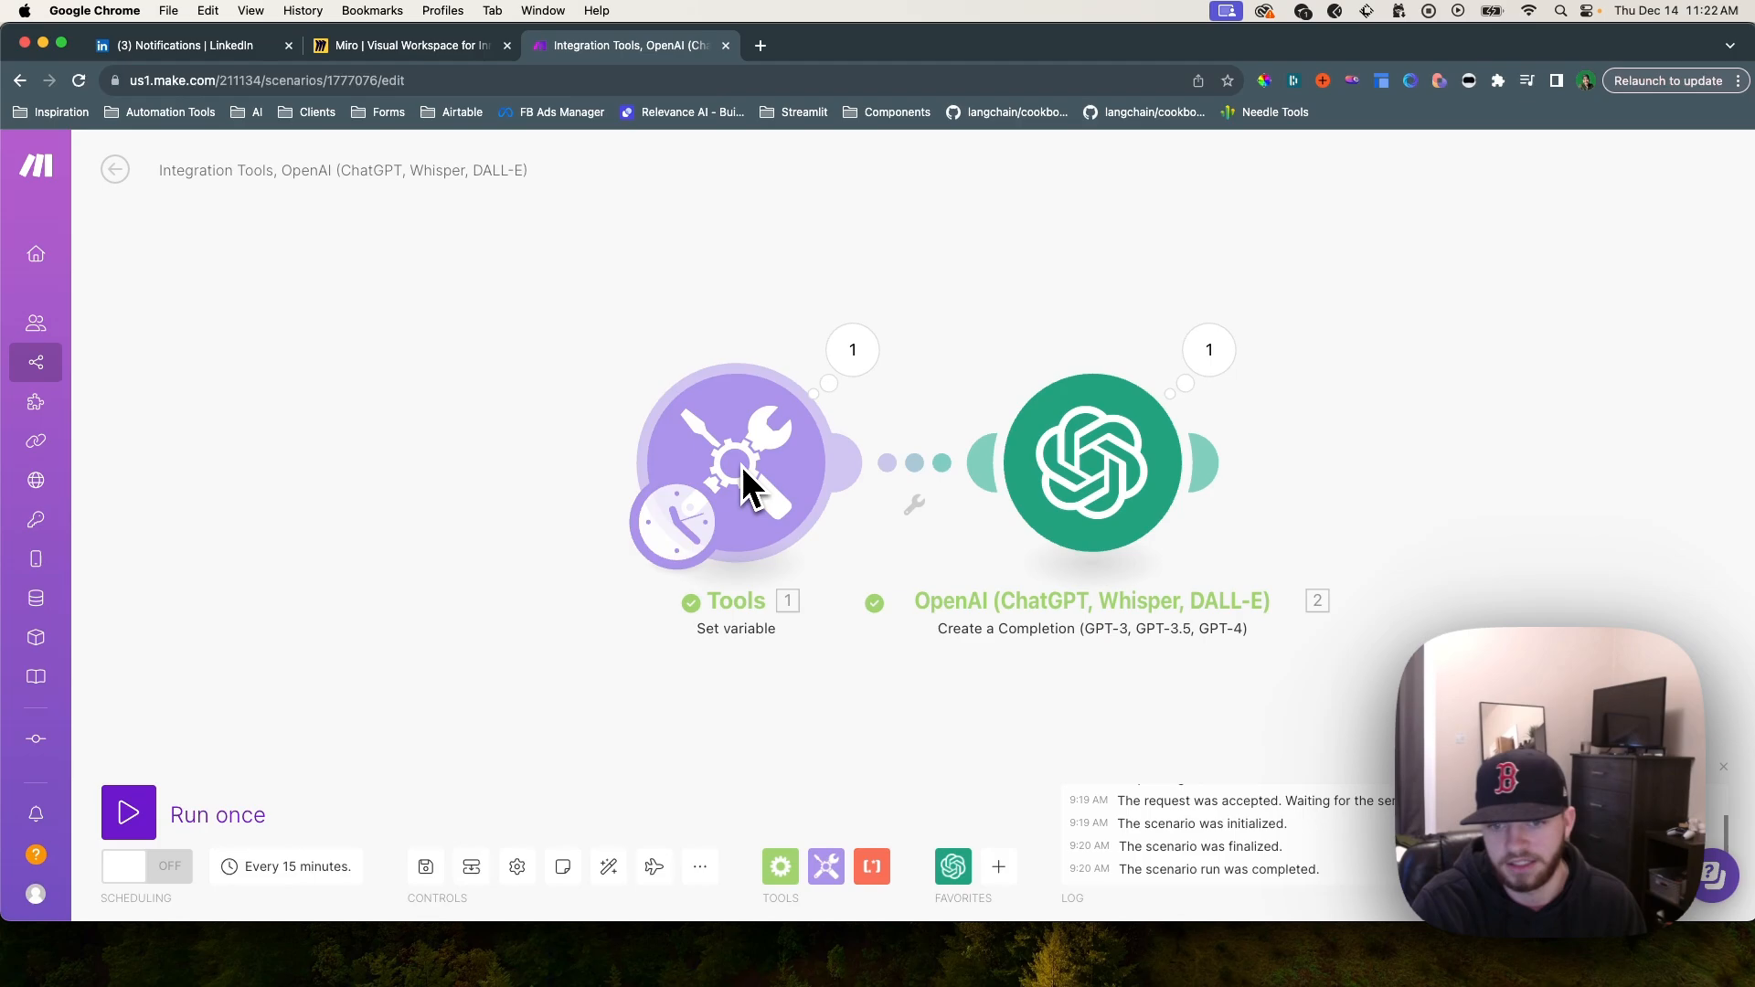